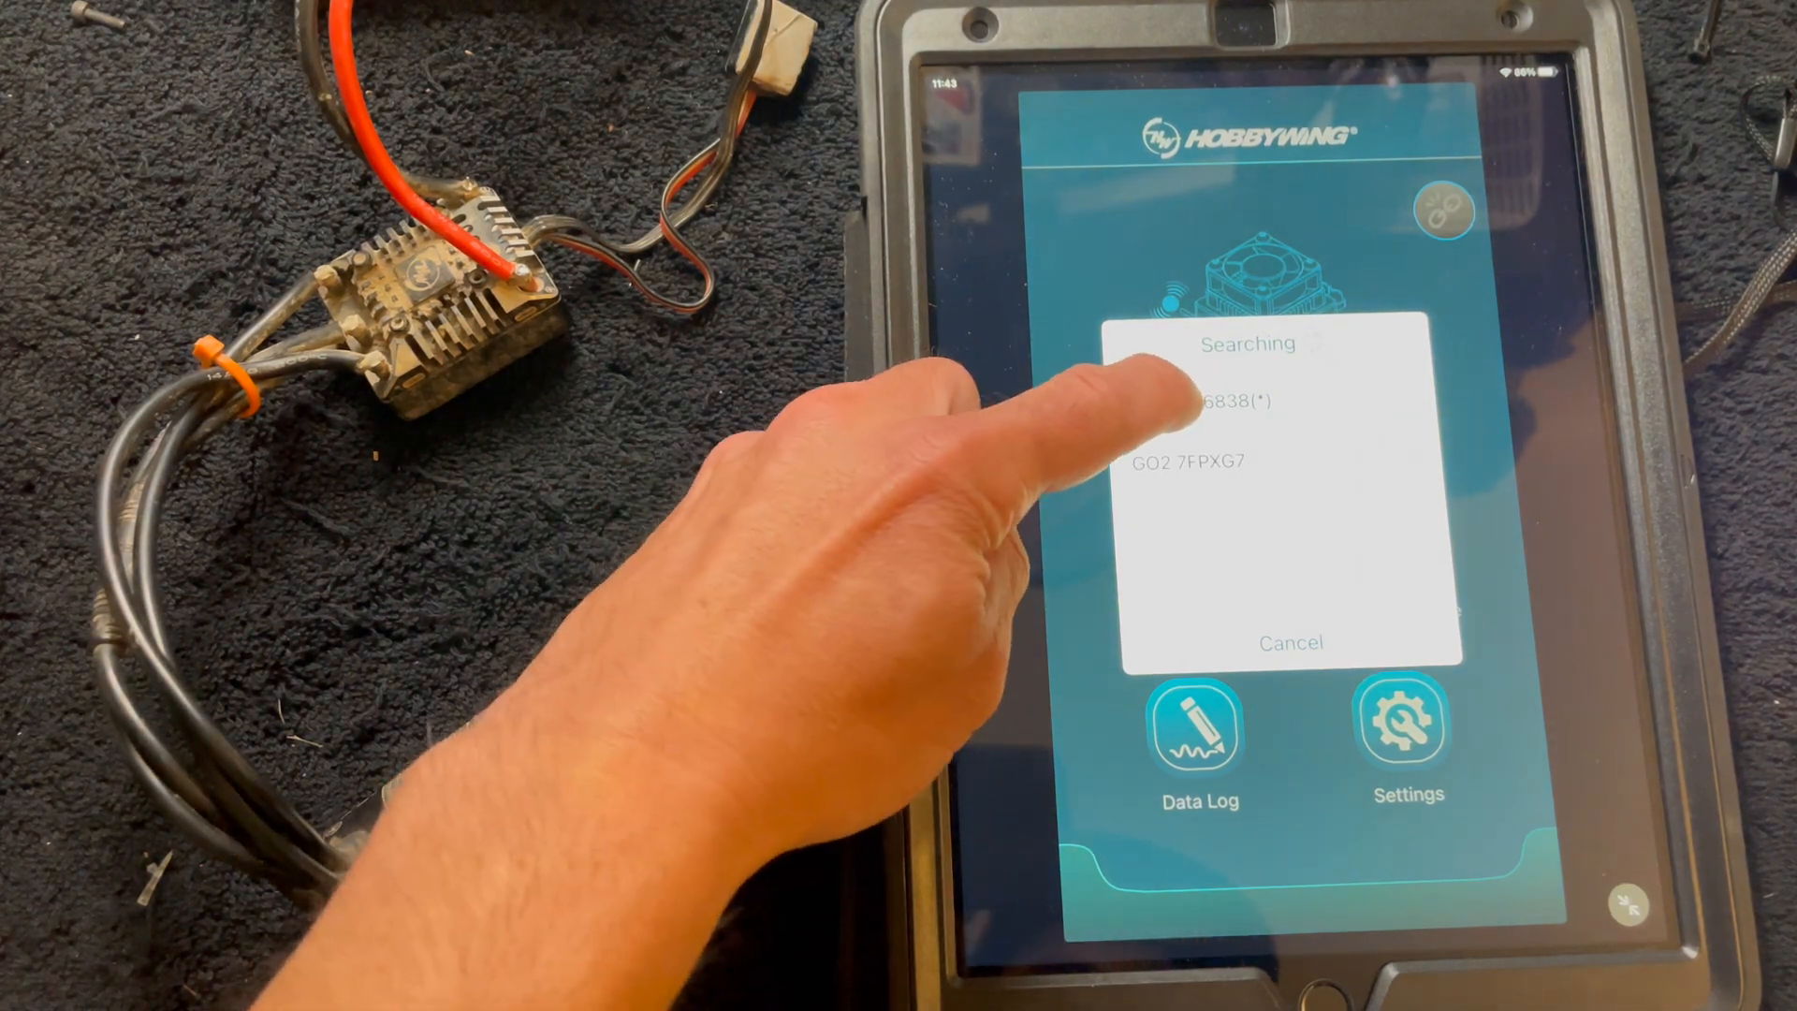
- Connect to the ESC listed in the Searching dialog and reach the home screen
left_click(1247, 401)
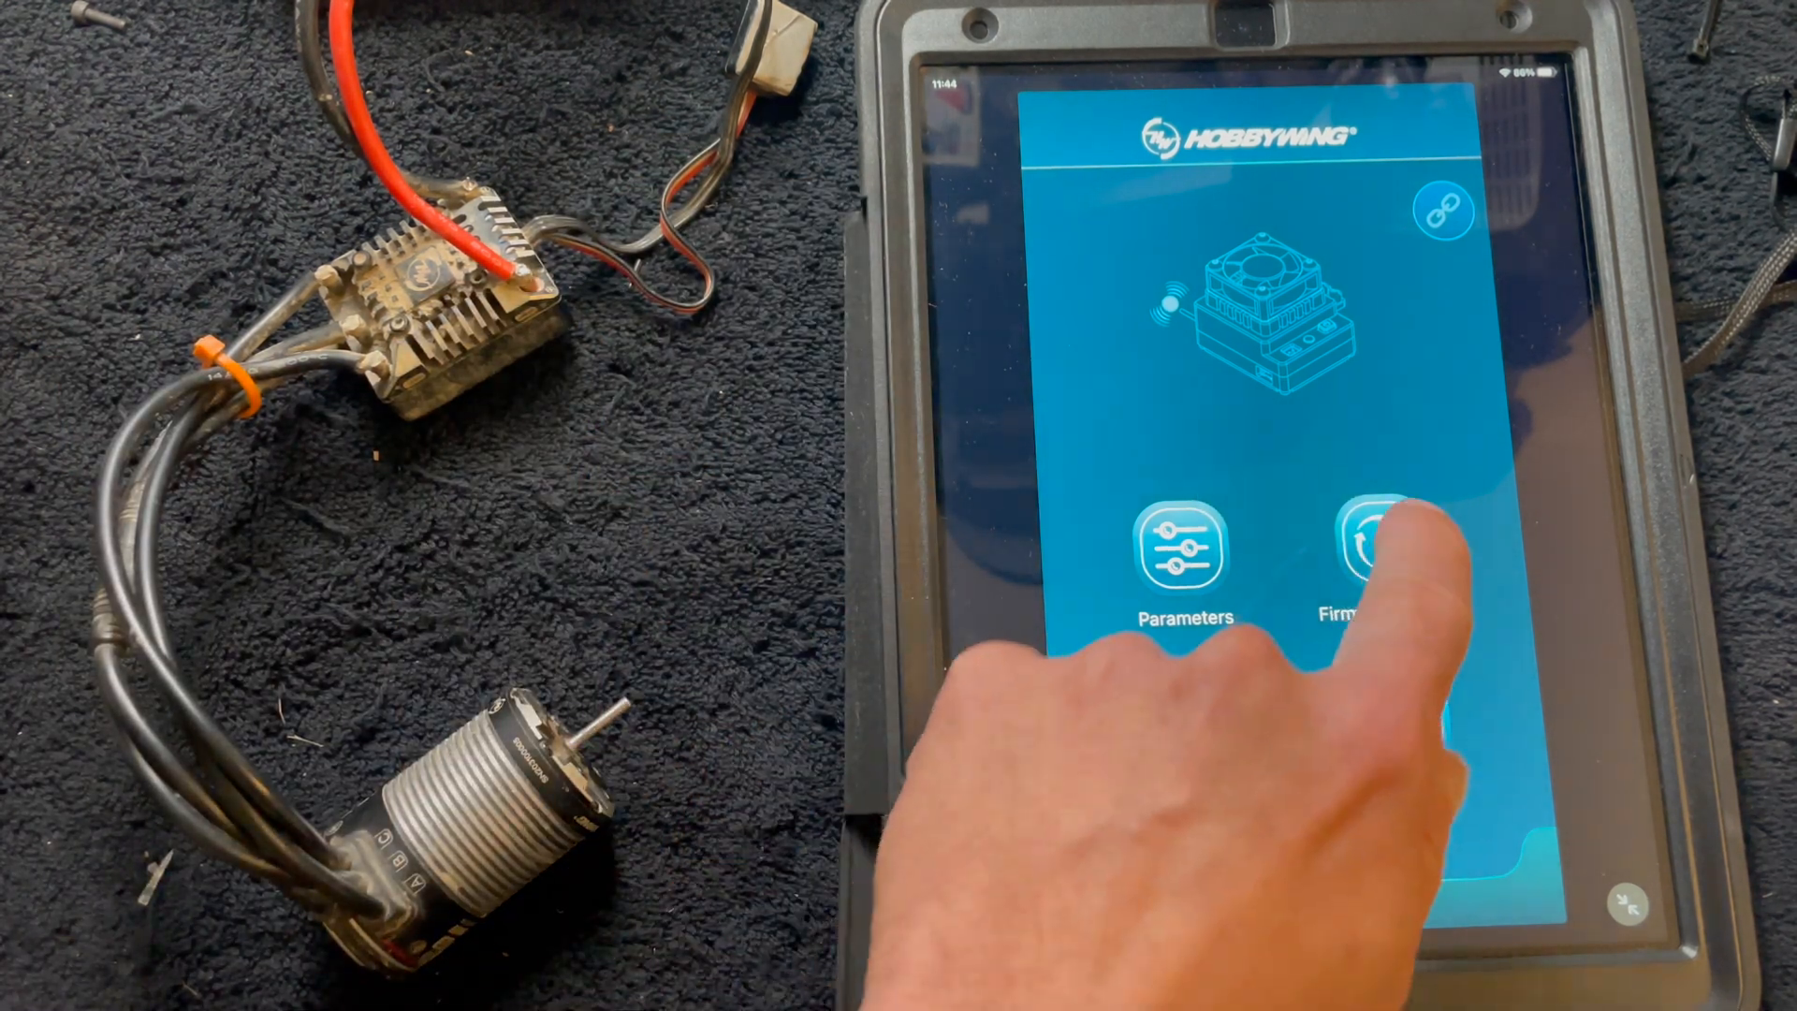
left_click(1369, 550)
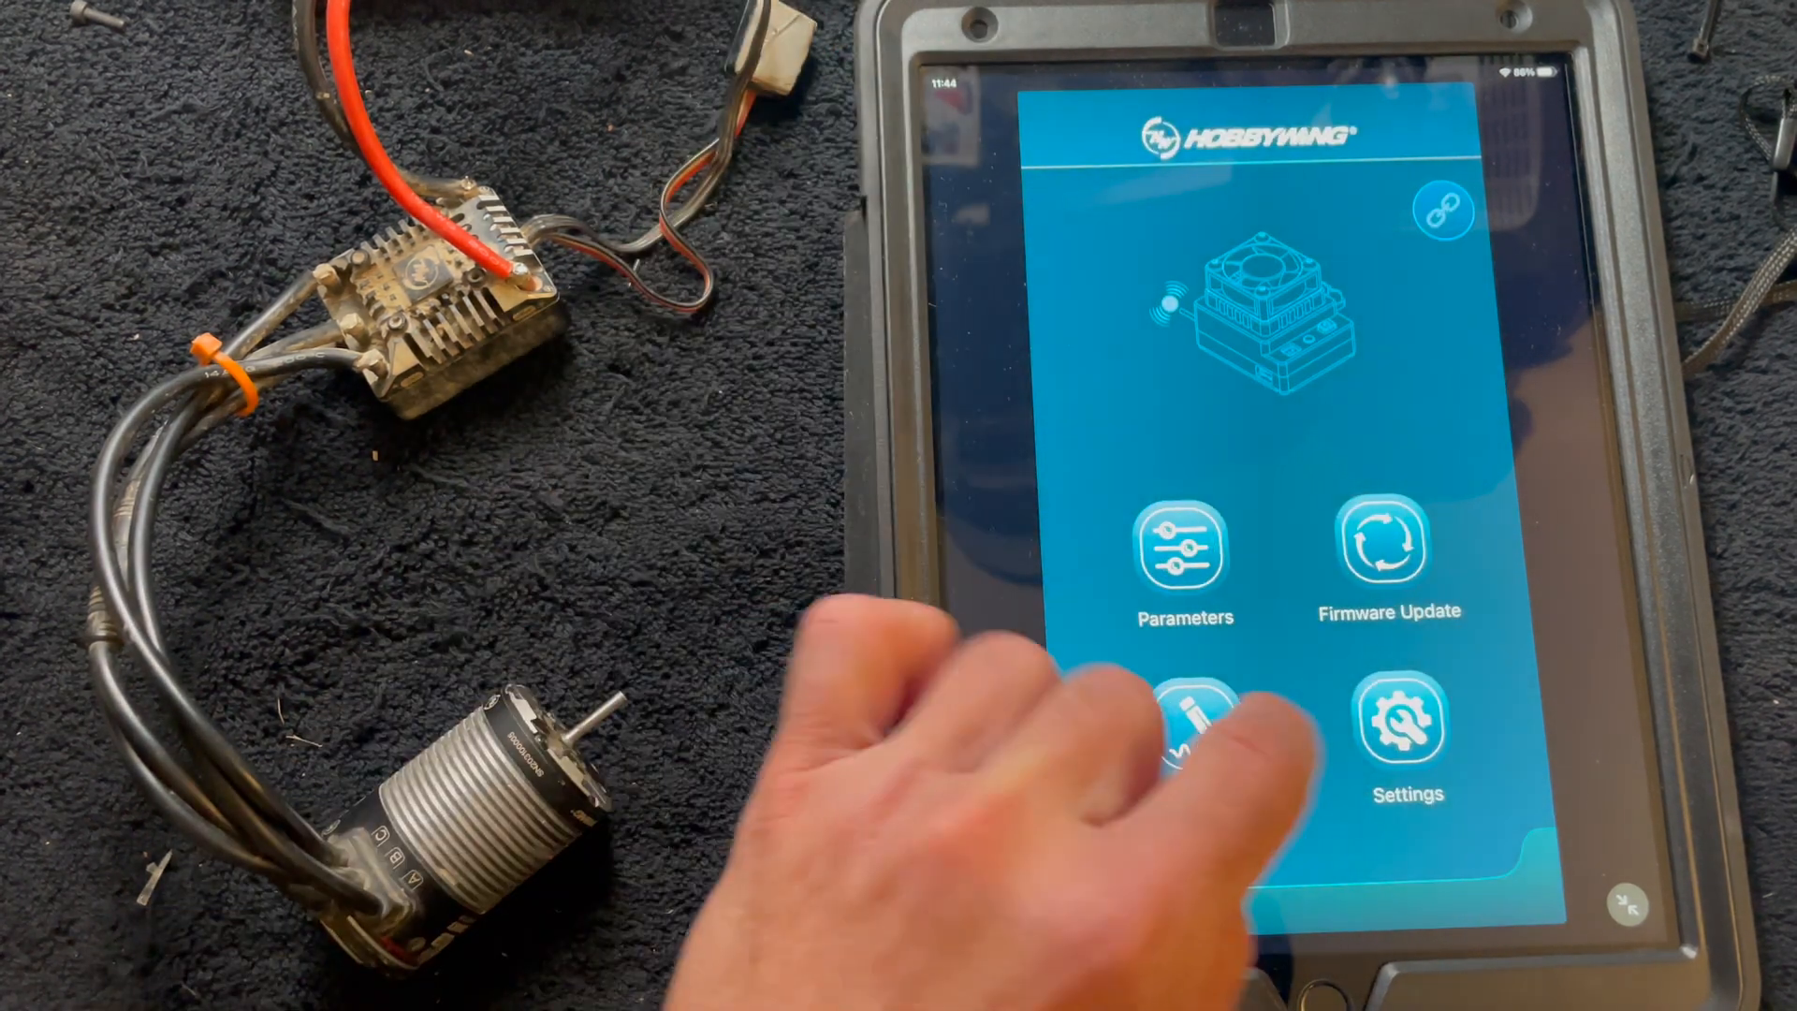
- Open the Firmware Update page to list available ESC firmware versions
left_click(1398, 719)
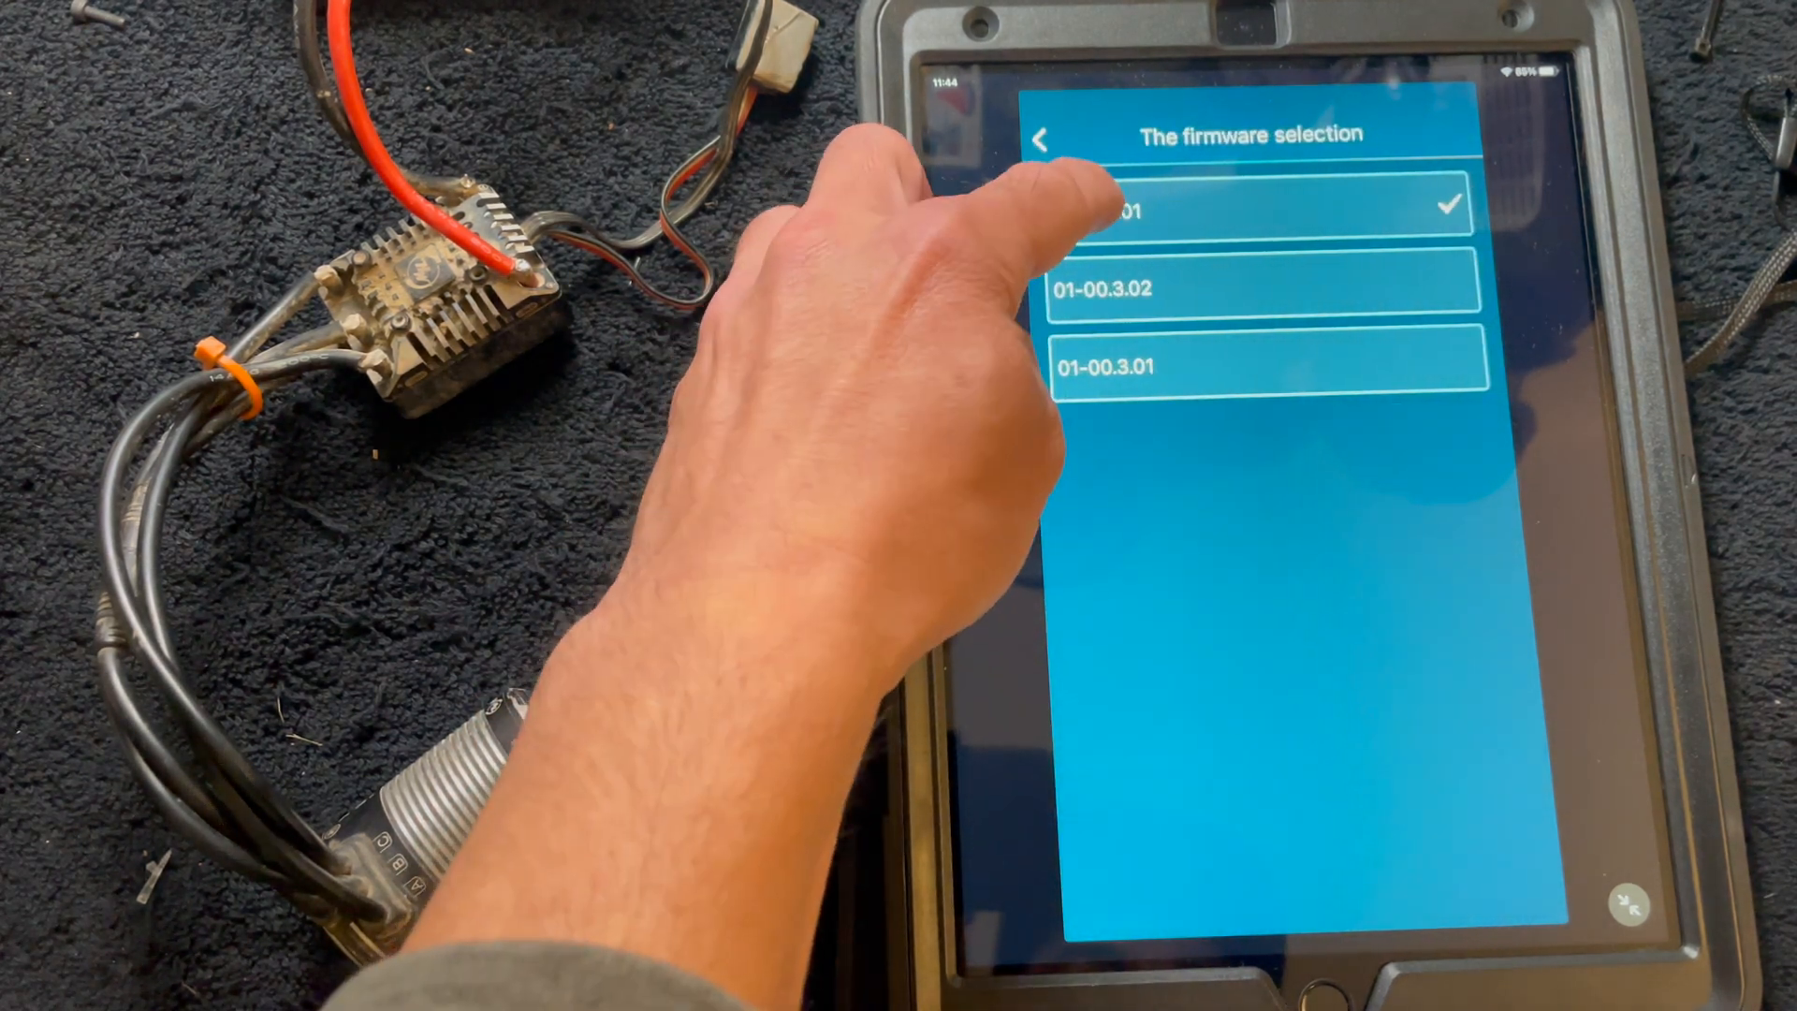
- Select firmware 01-01.0.01 and start flashing it onto the ESC
left_click(1260, 286)
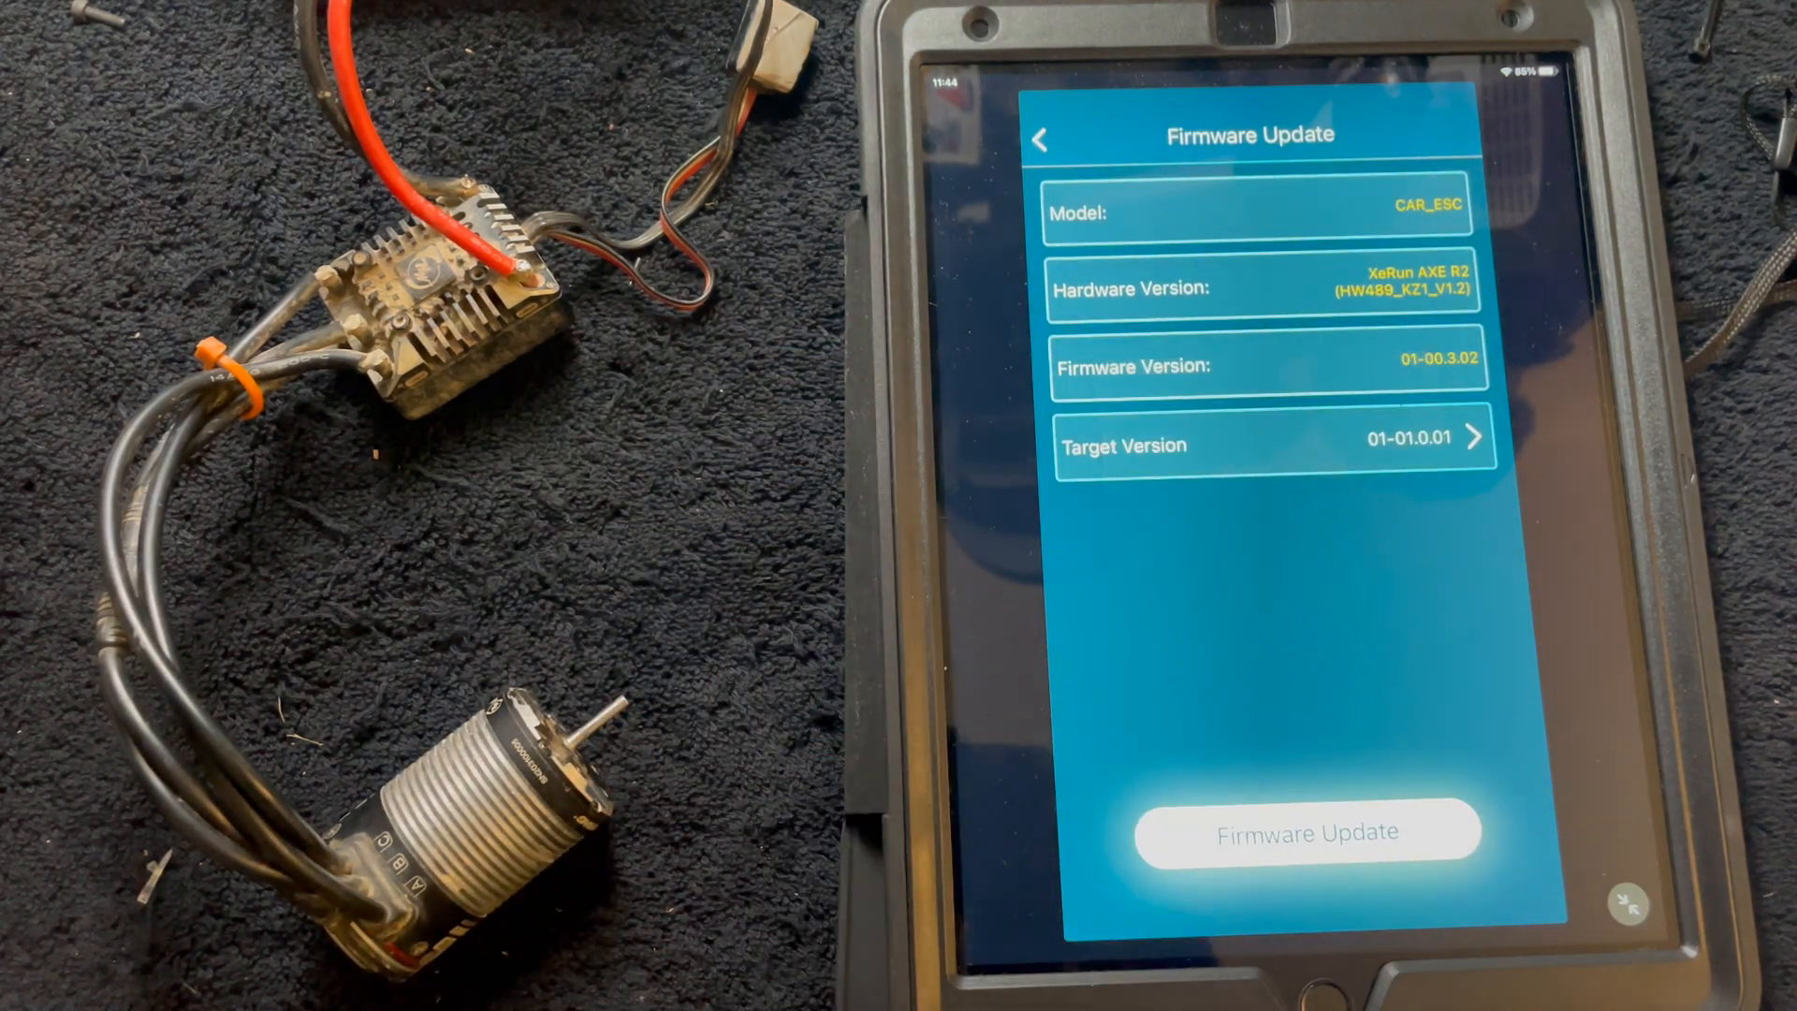
left_click(1303, 831)
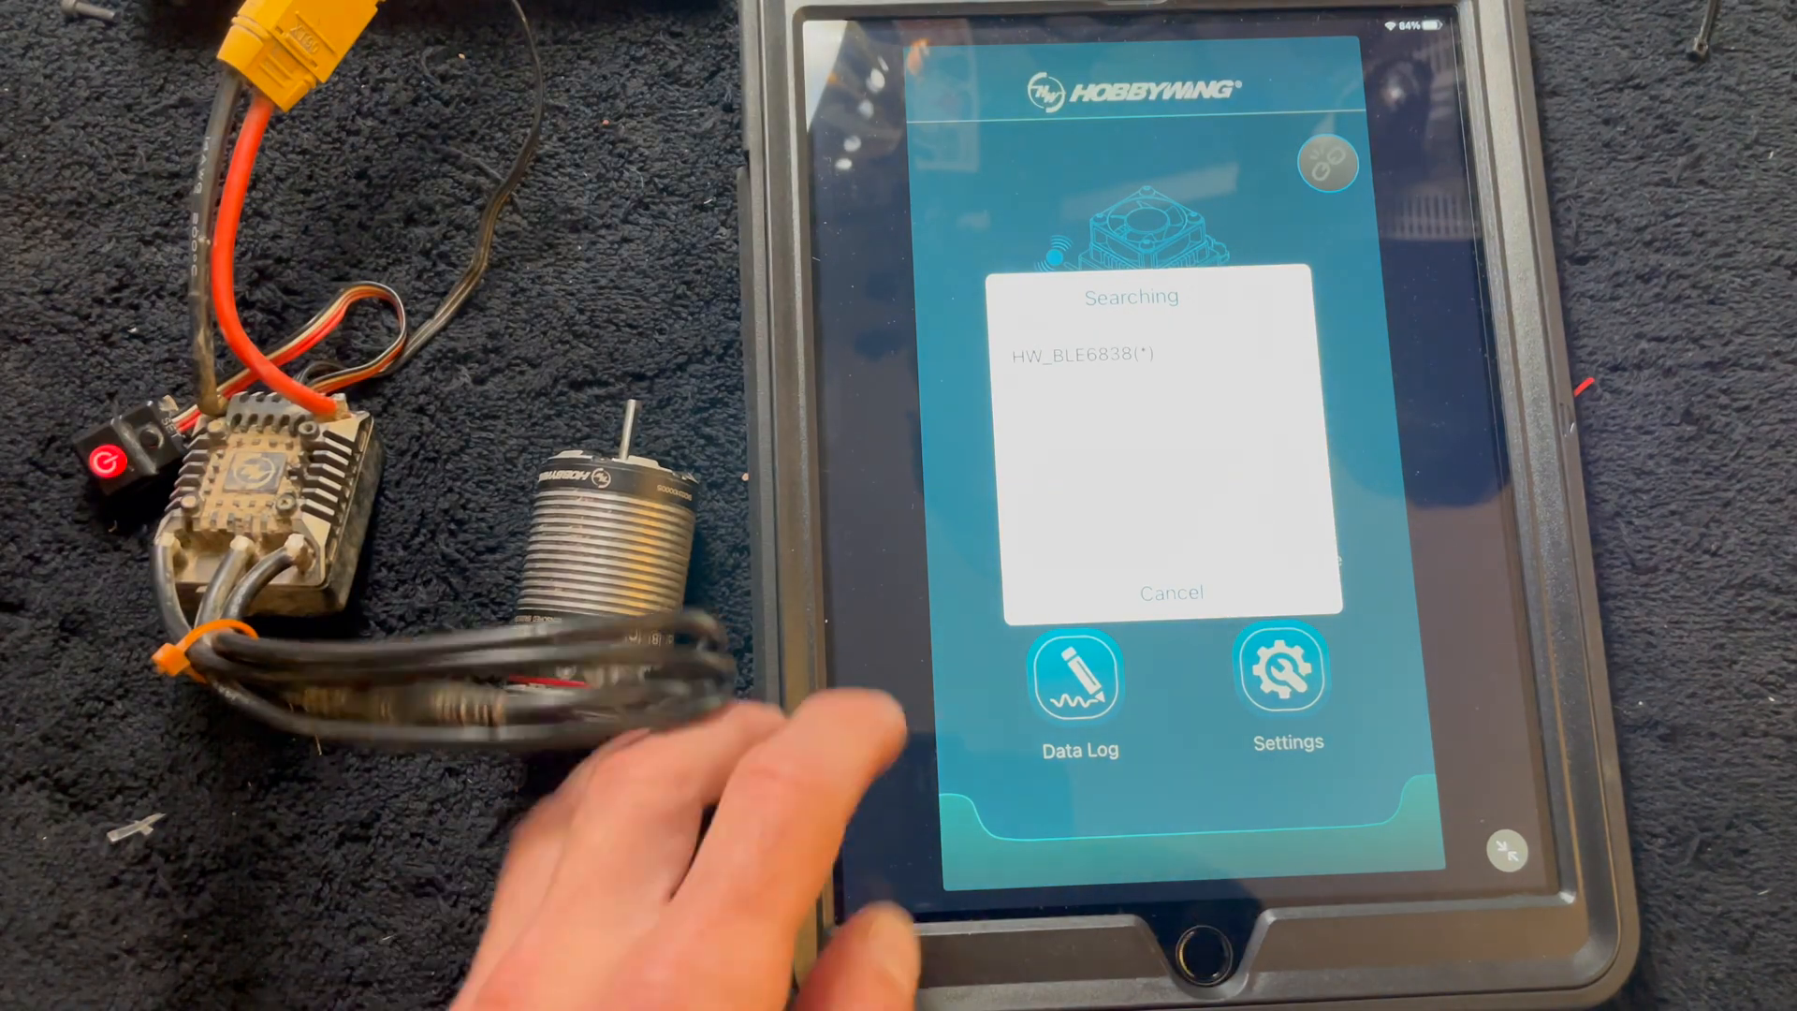
- Reconnect to the HW_BLE6838 ESC to reach its Crawler parameter profile
left_click(1089, 353)
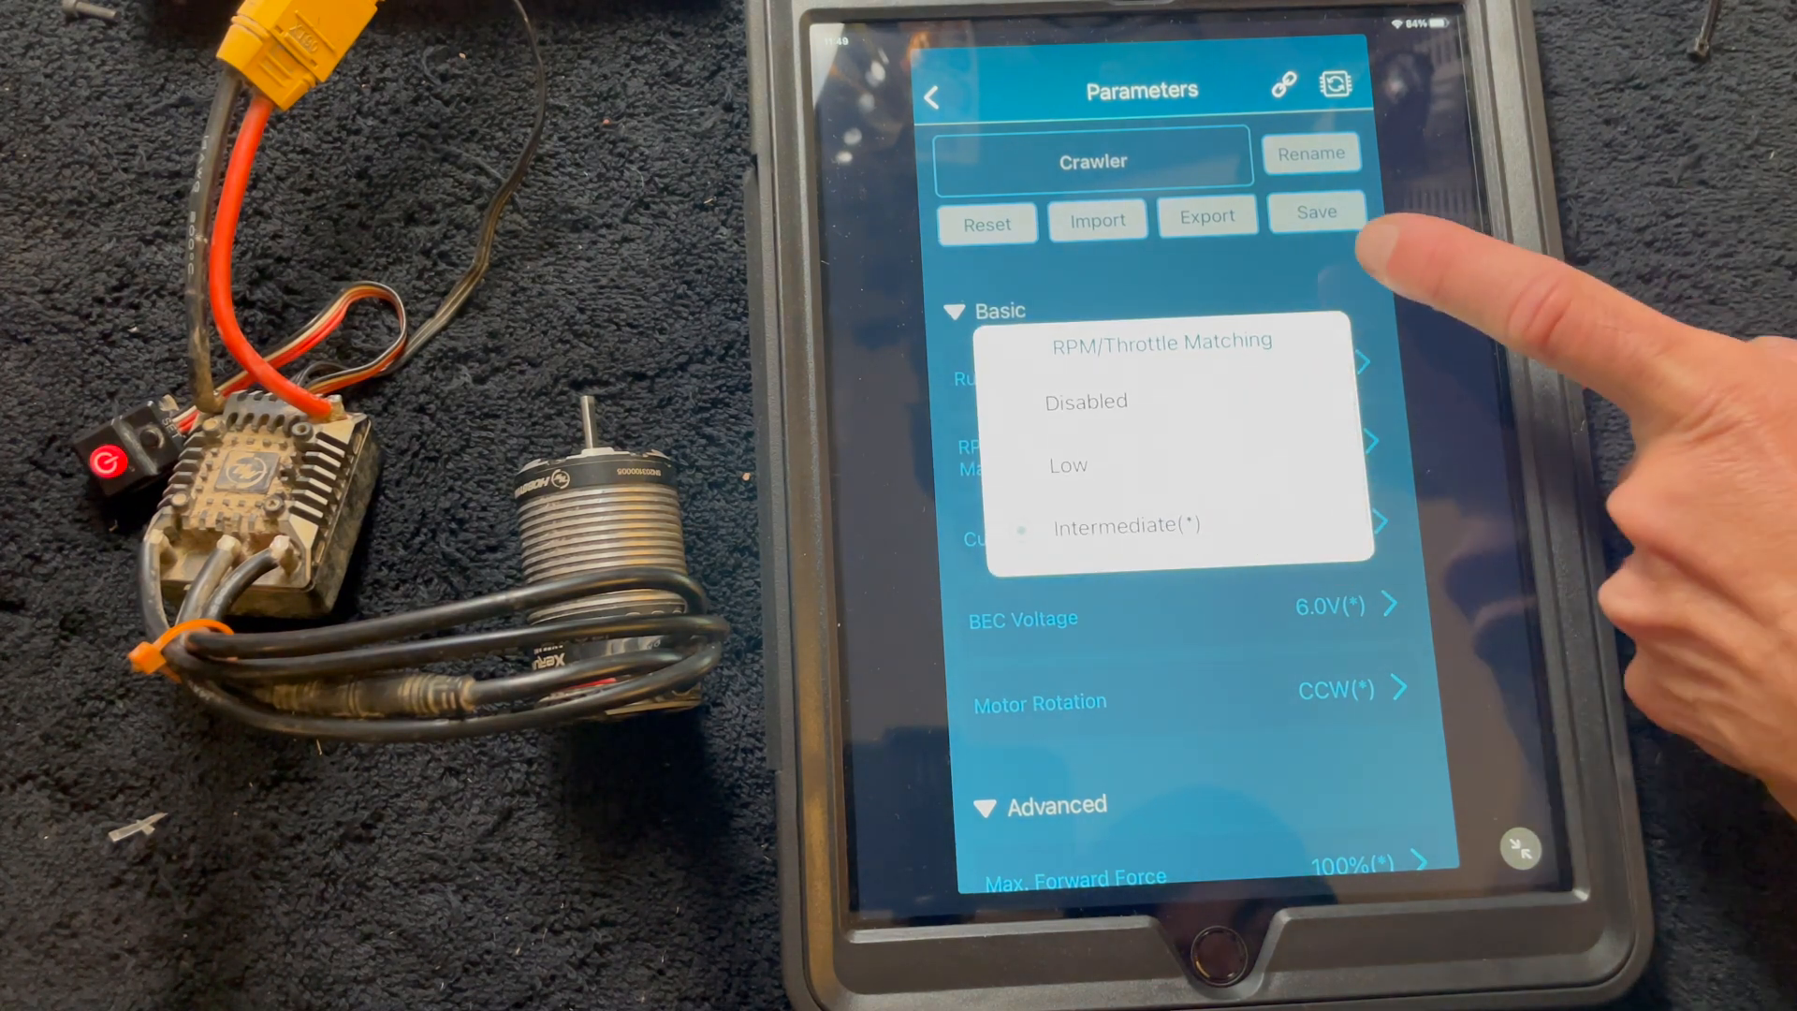
left_click(1127, 527)
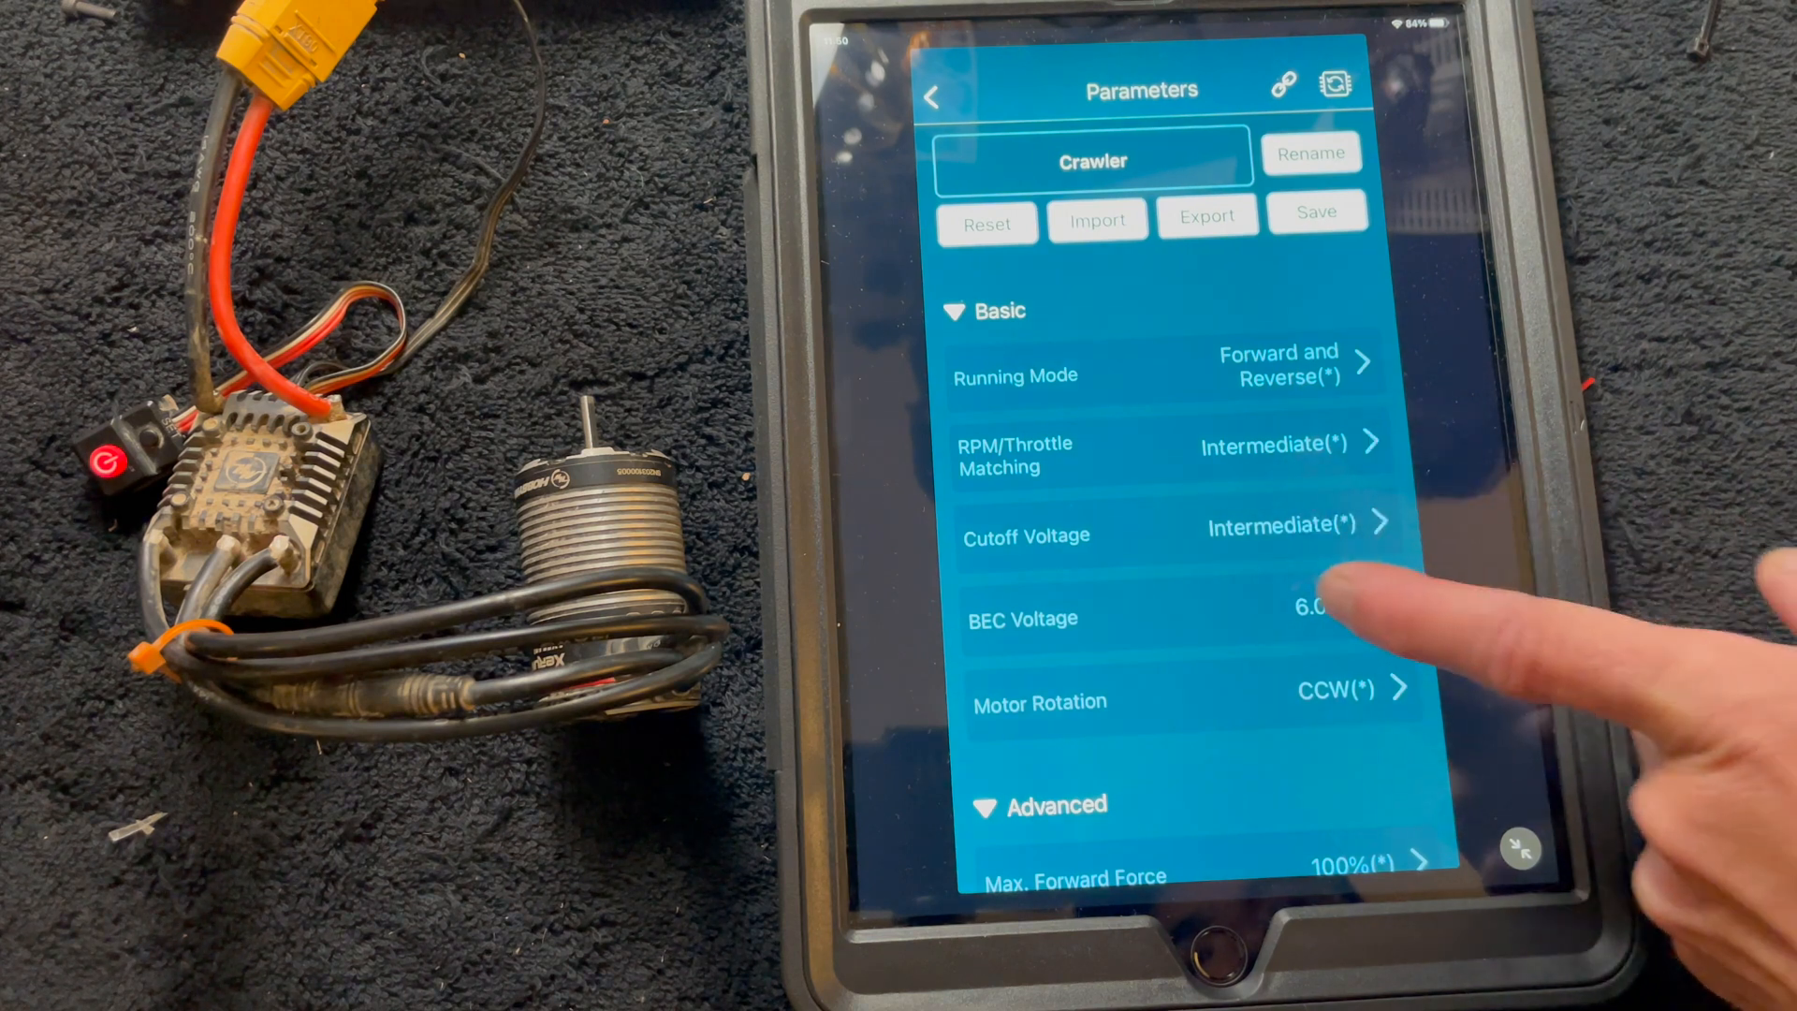
left_click(1272, 525)
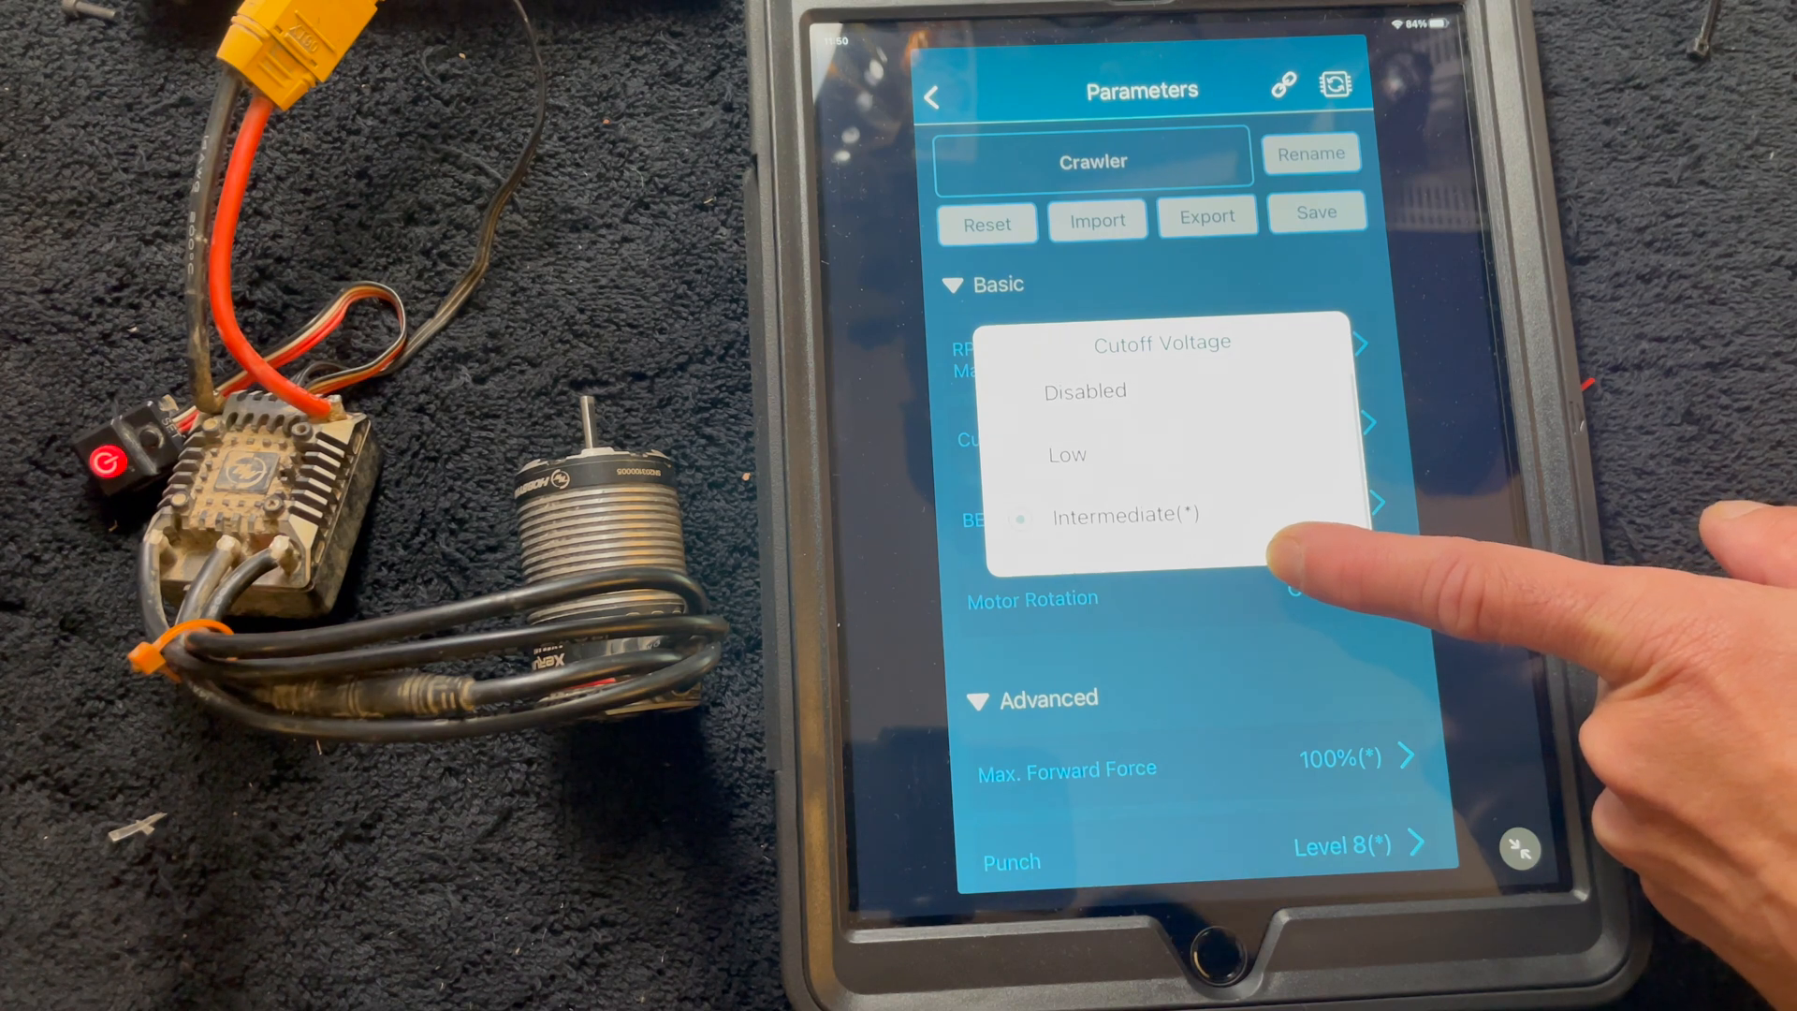
mouse_move(1318, 539)
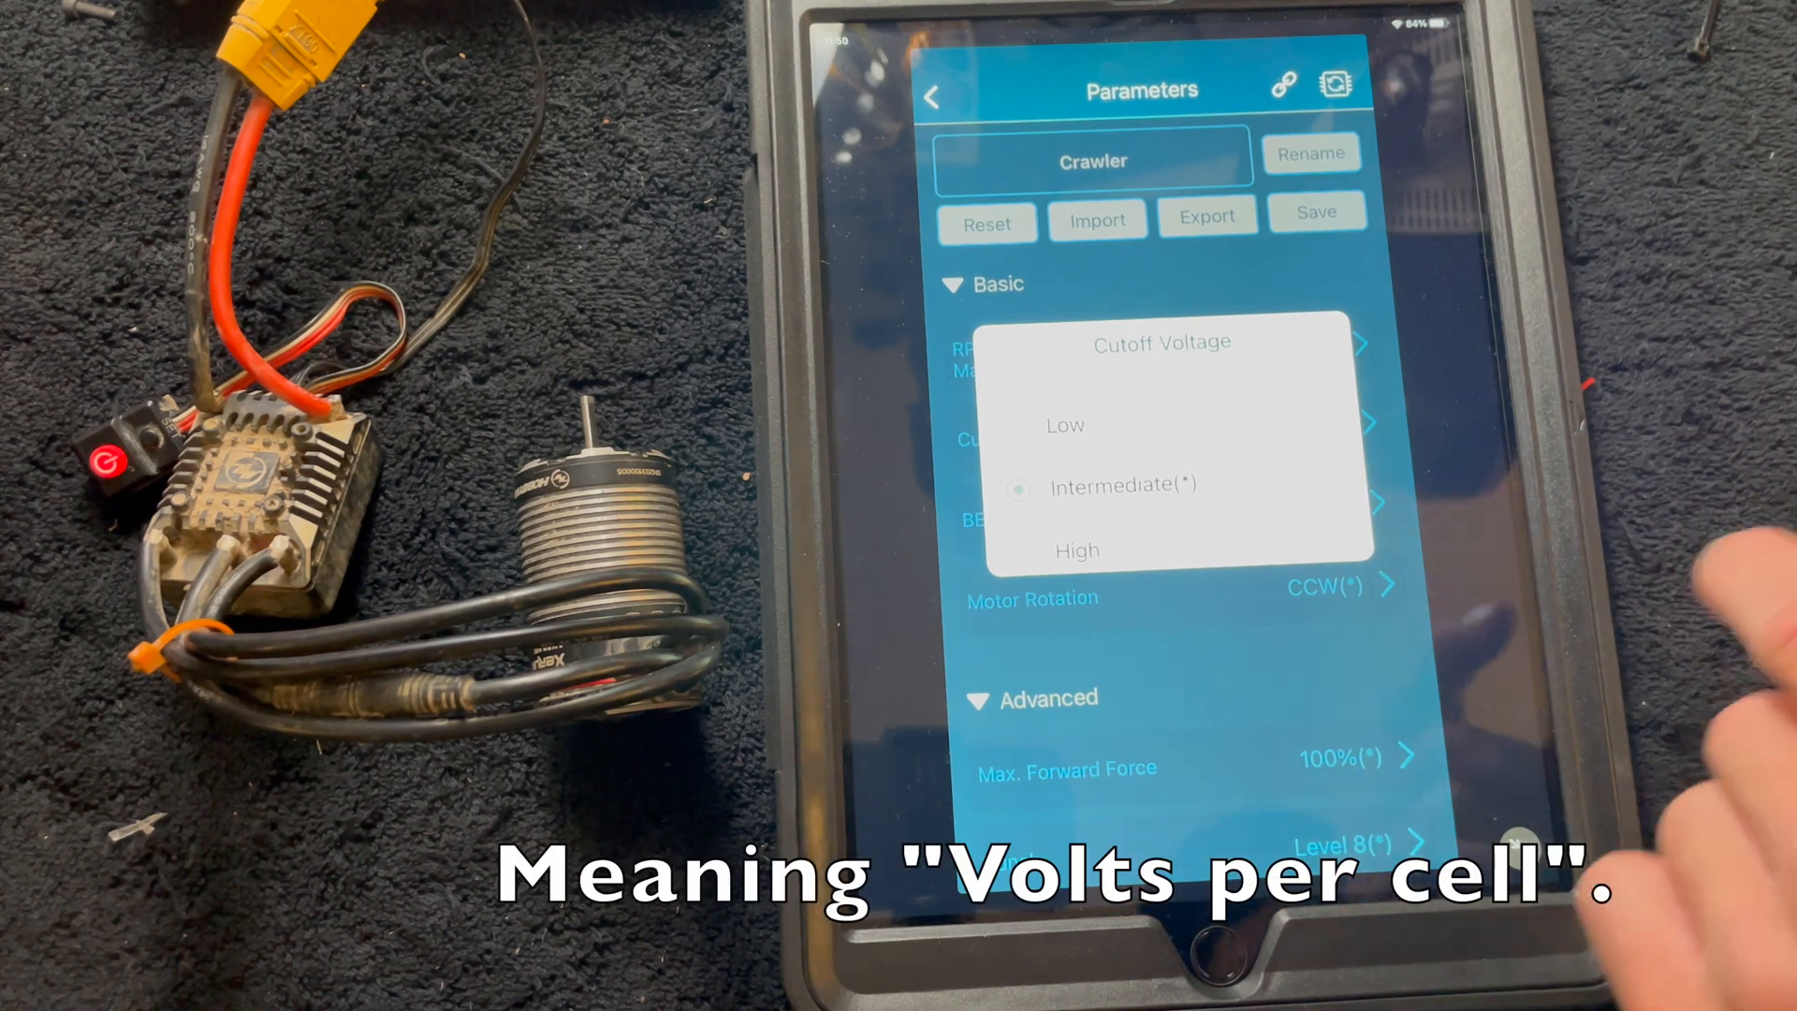
mouse_move(1696, 516)
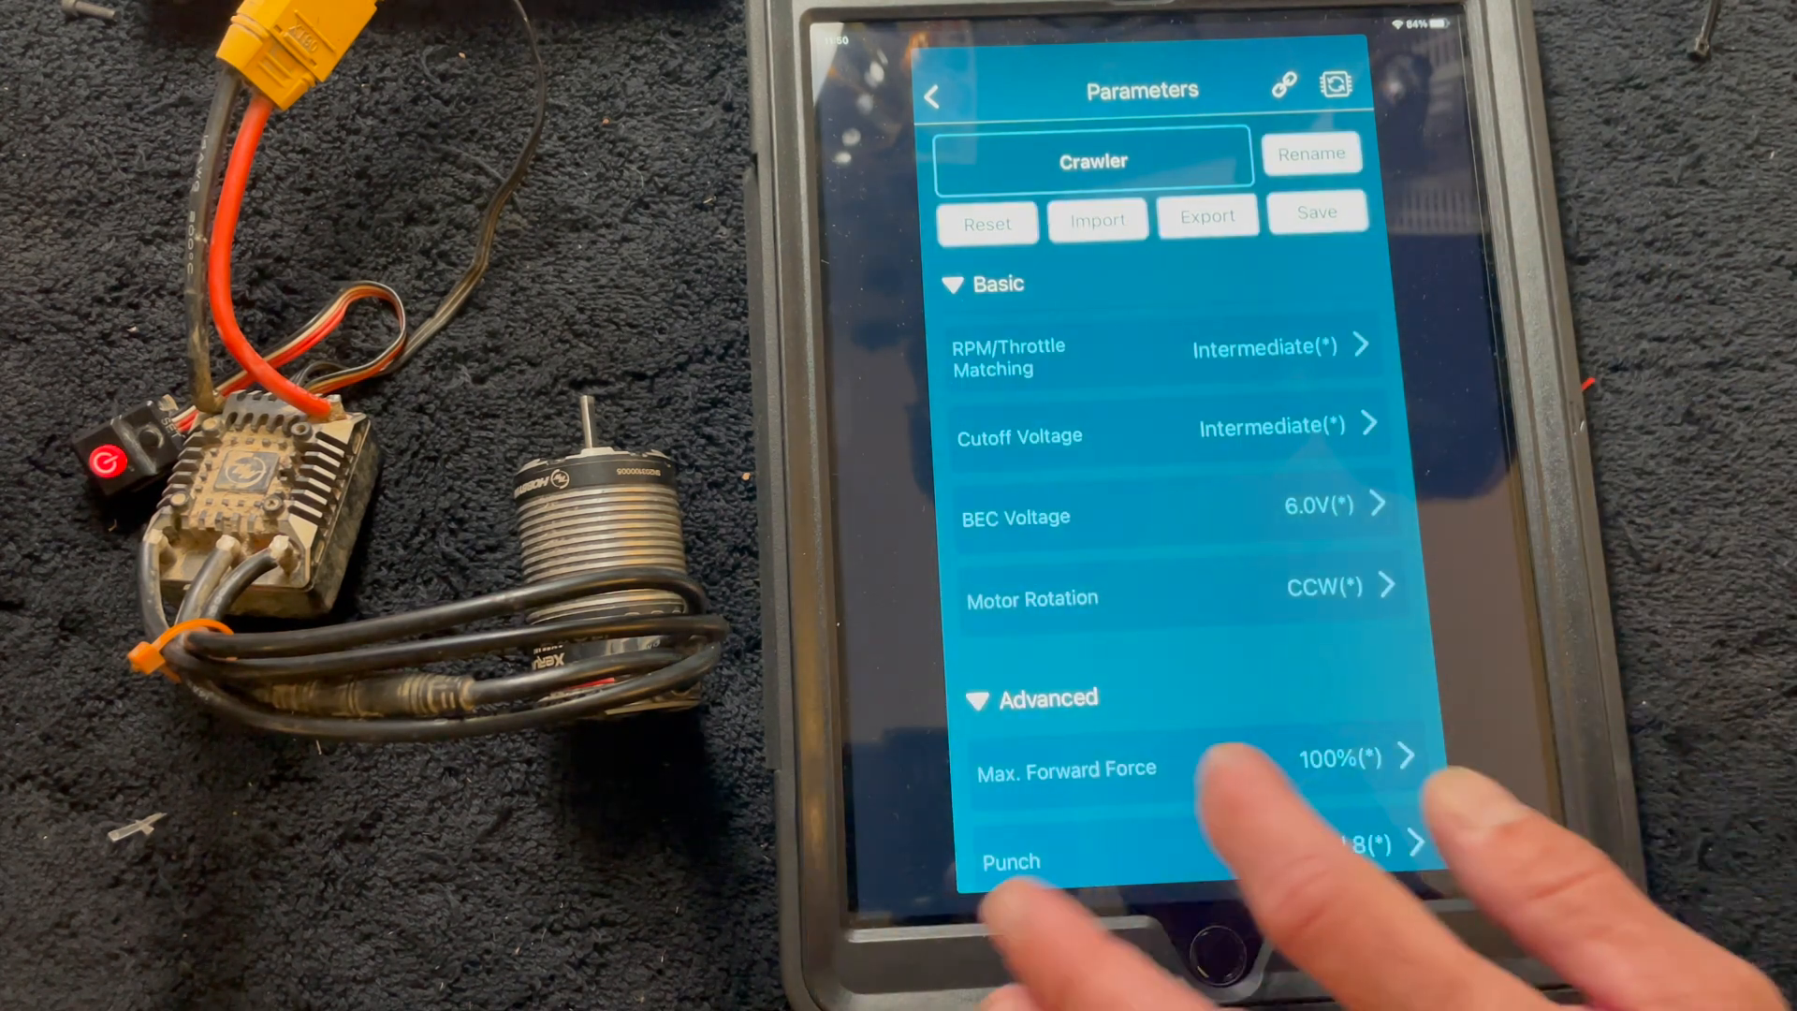
scroll("up", 3)
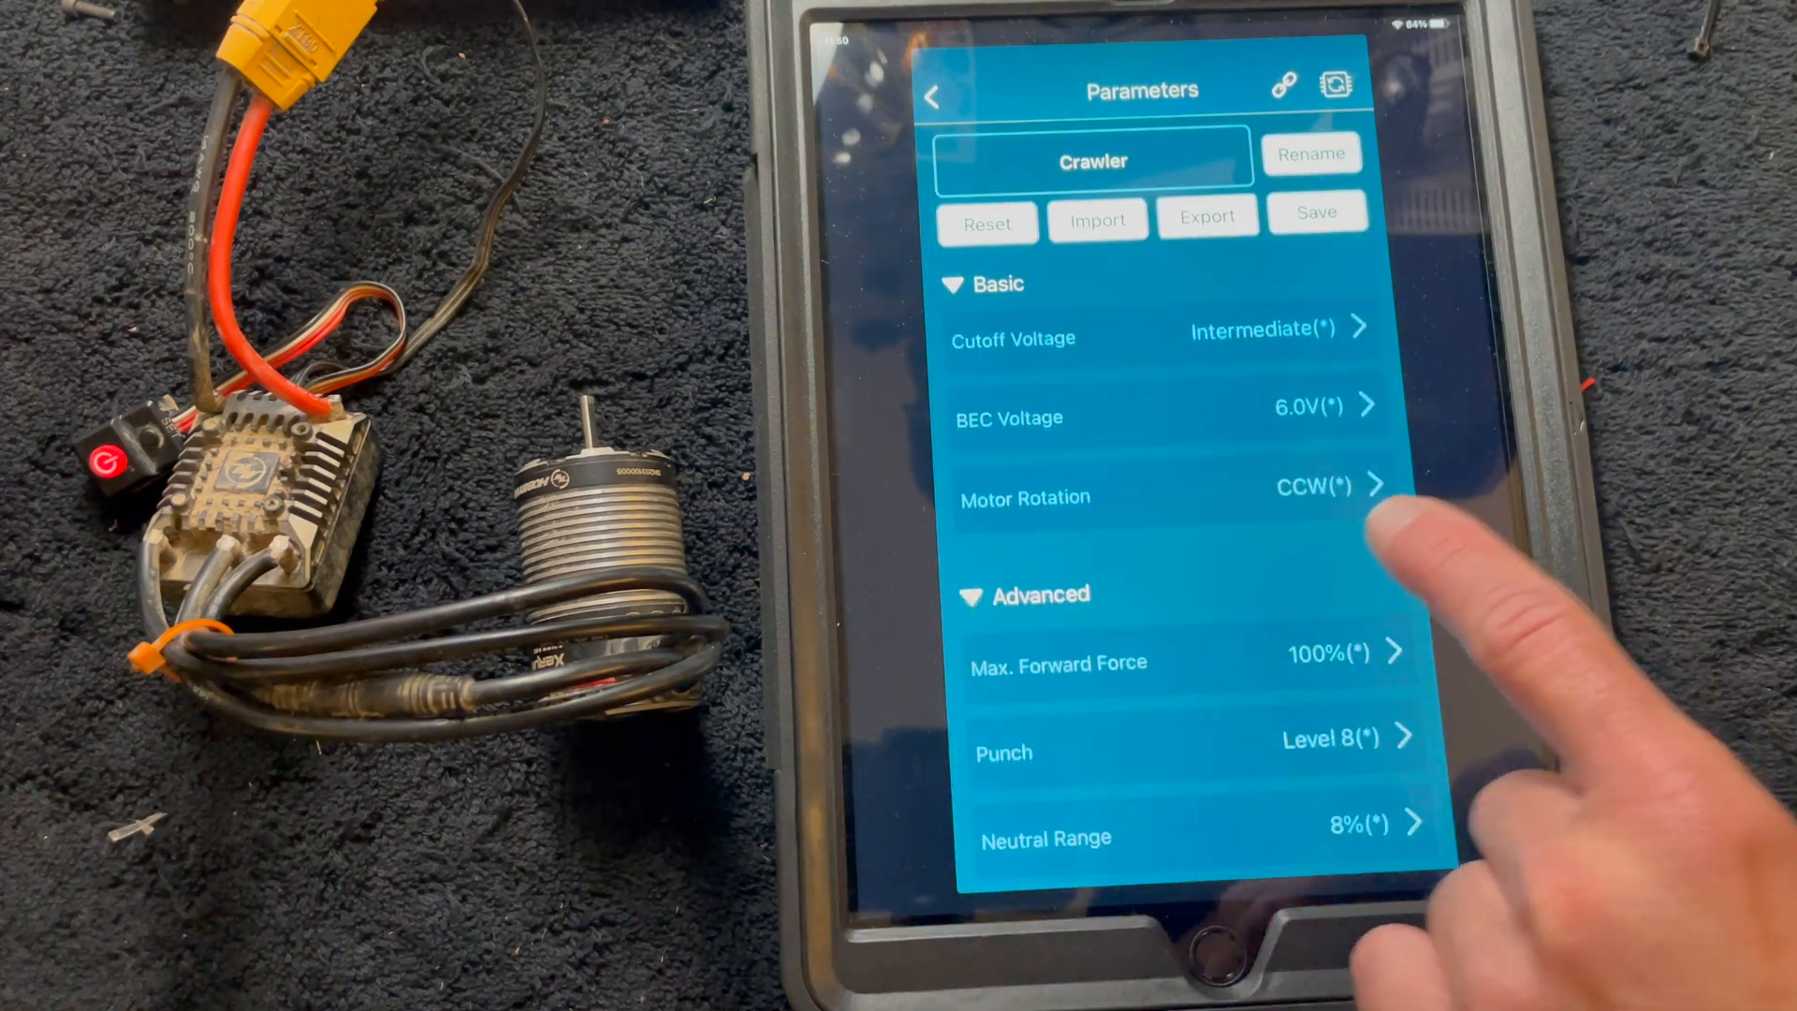
mouse_move(1398, 573)
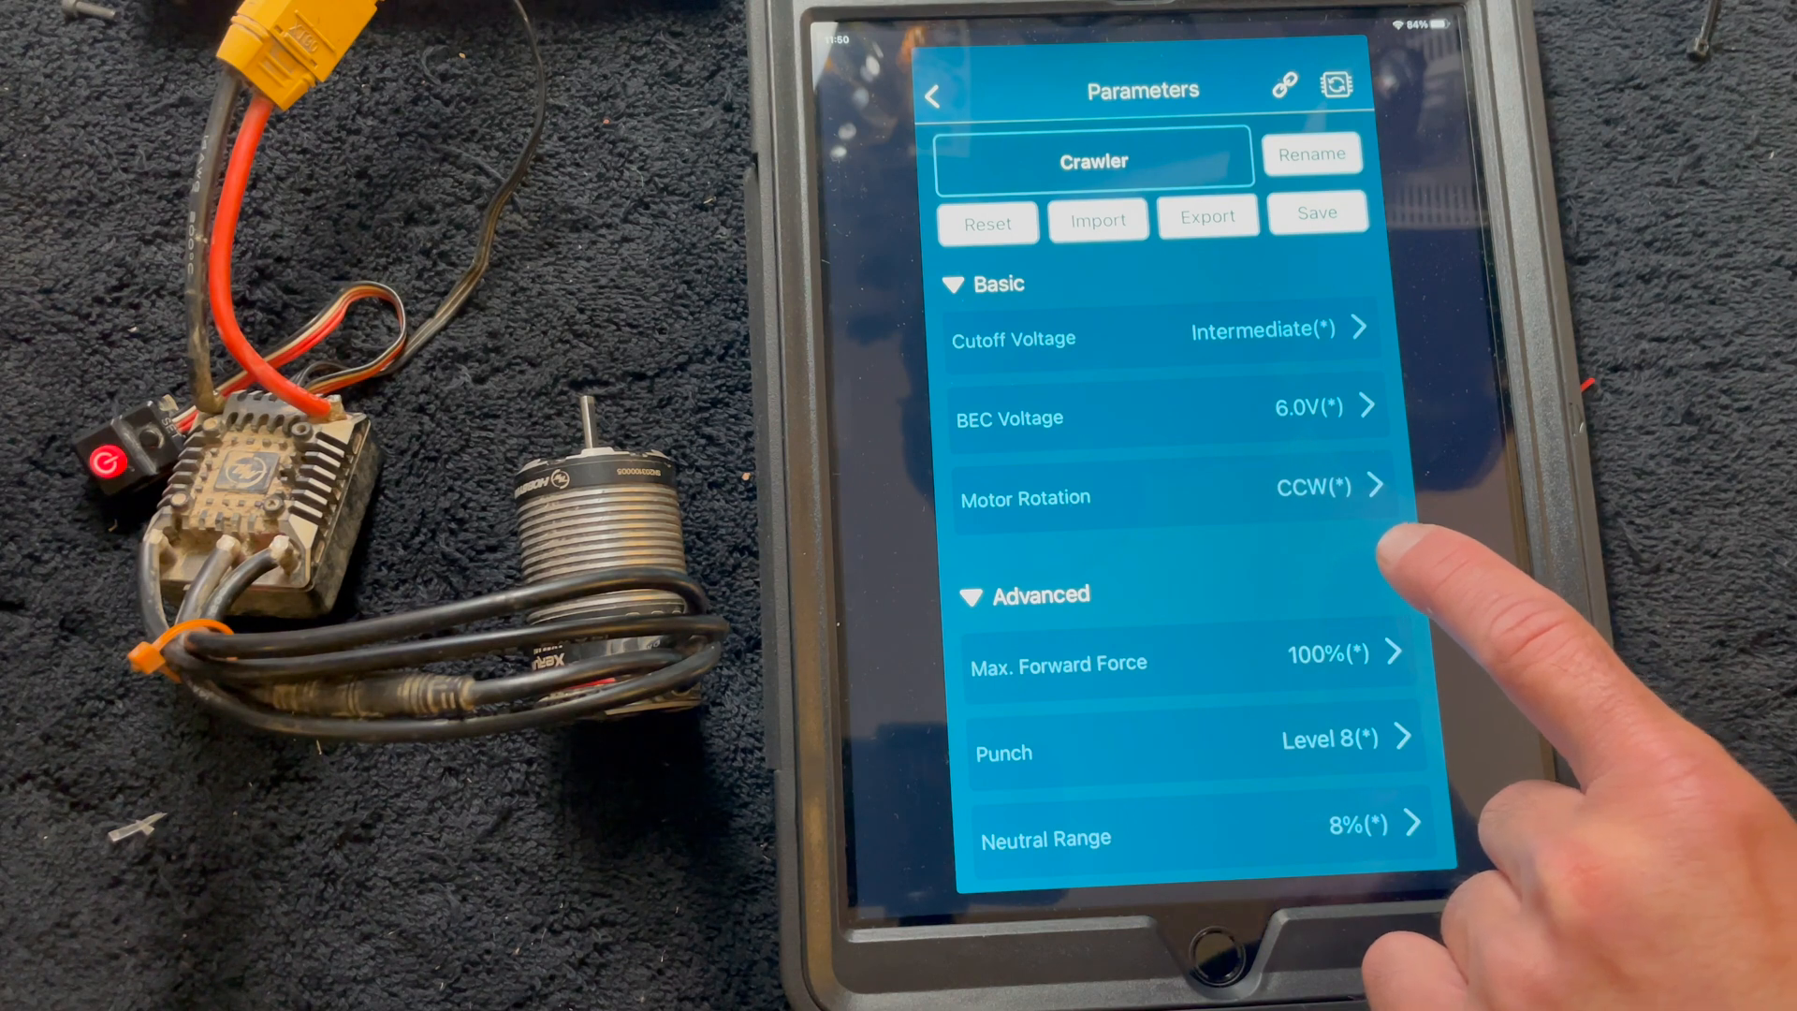
mouse_move(1410, 516)
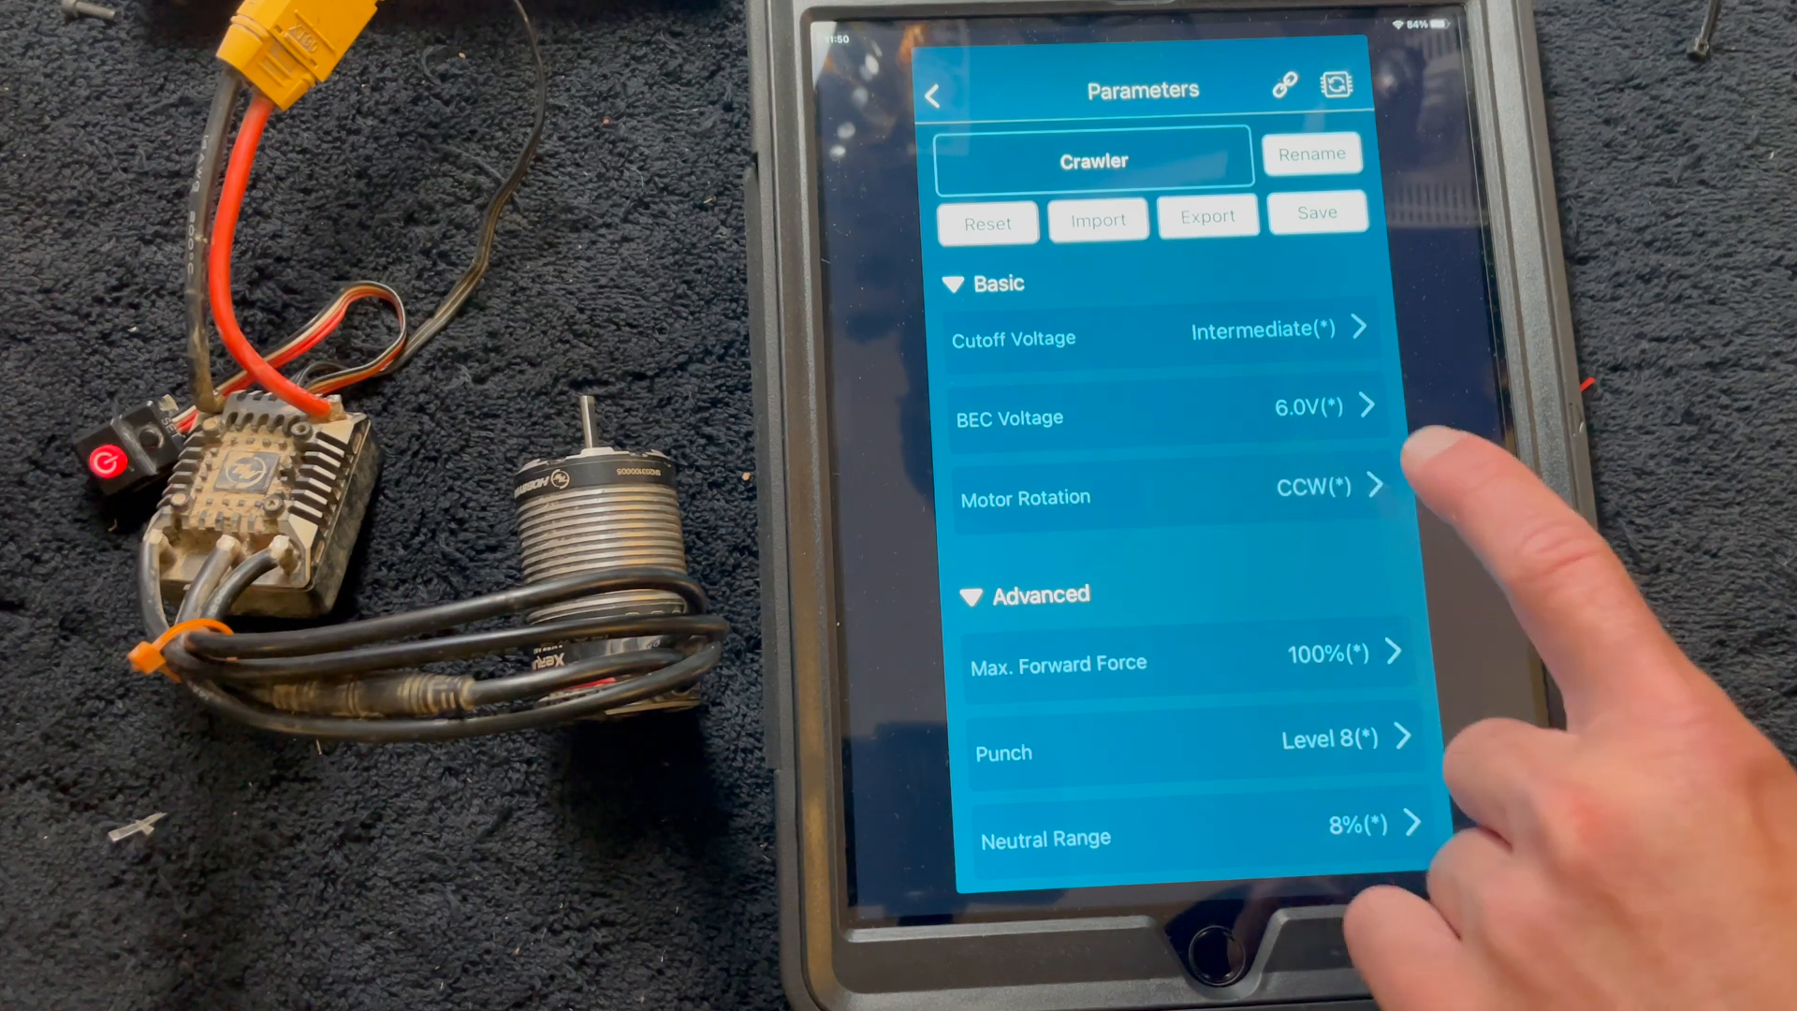
mouse_move(1387, 504)
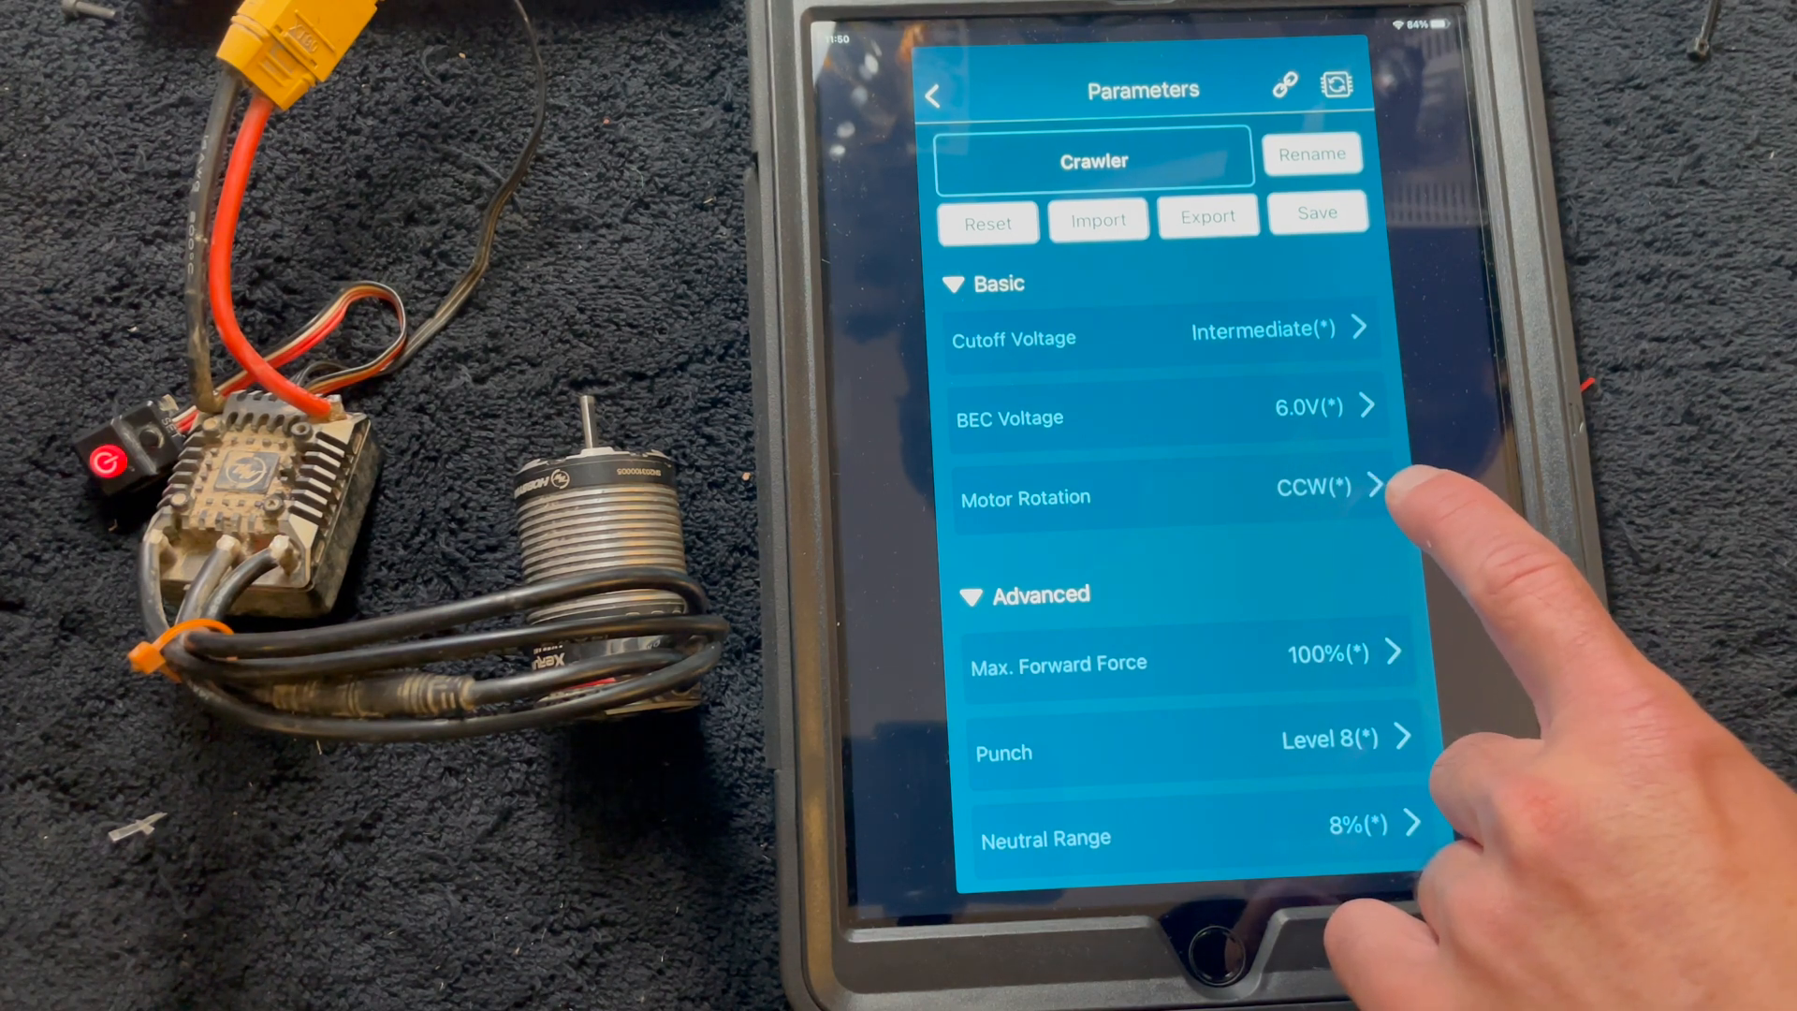
mouse_move(1420, 527)
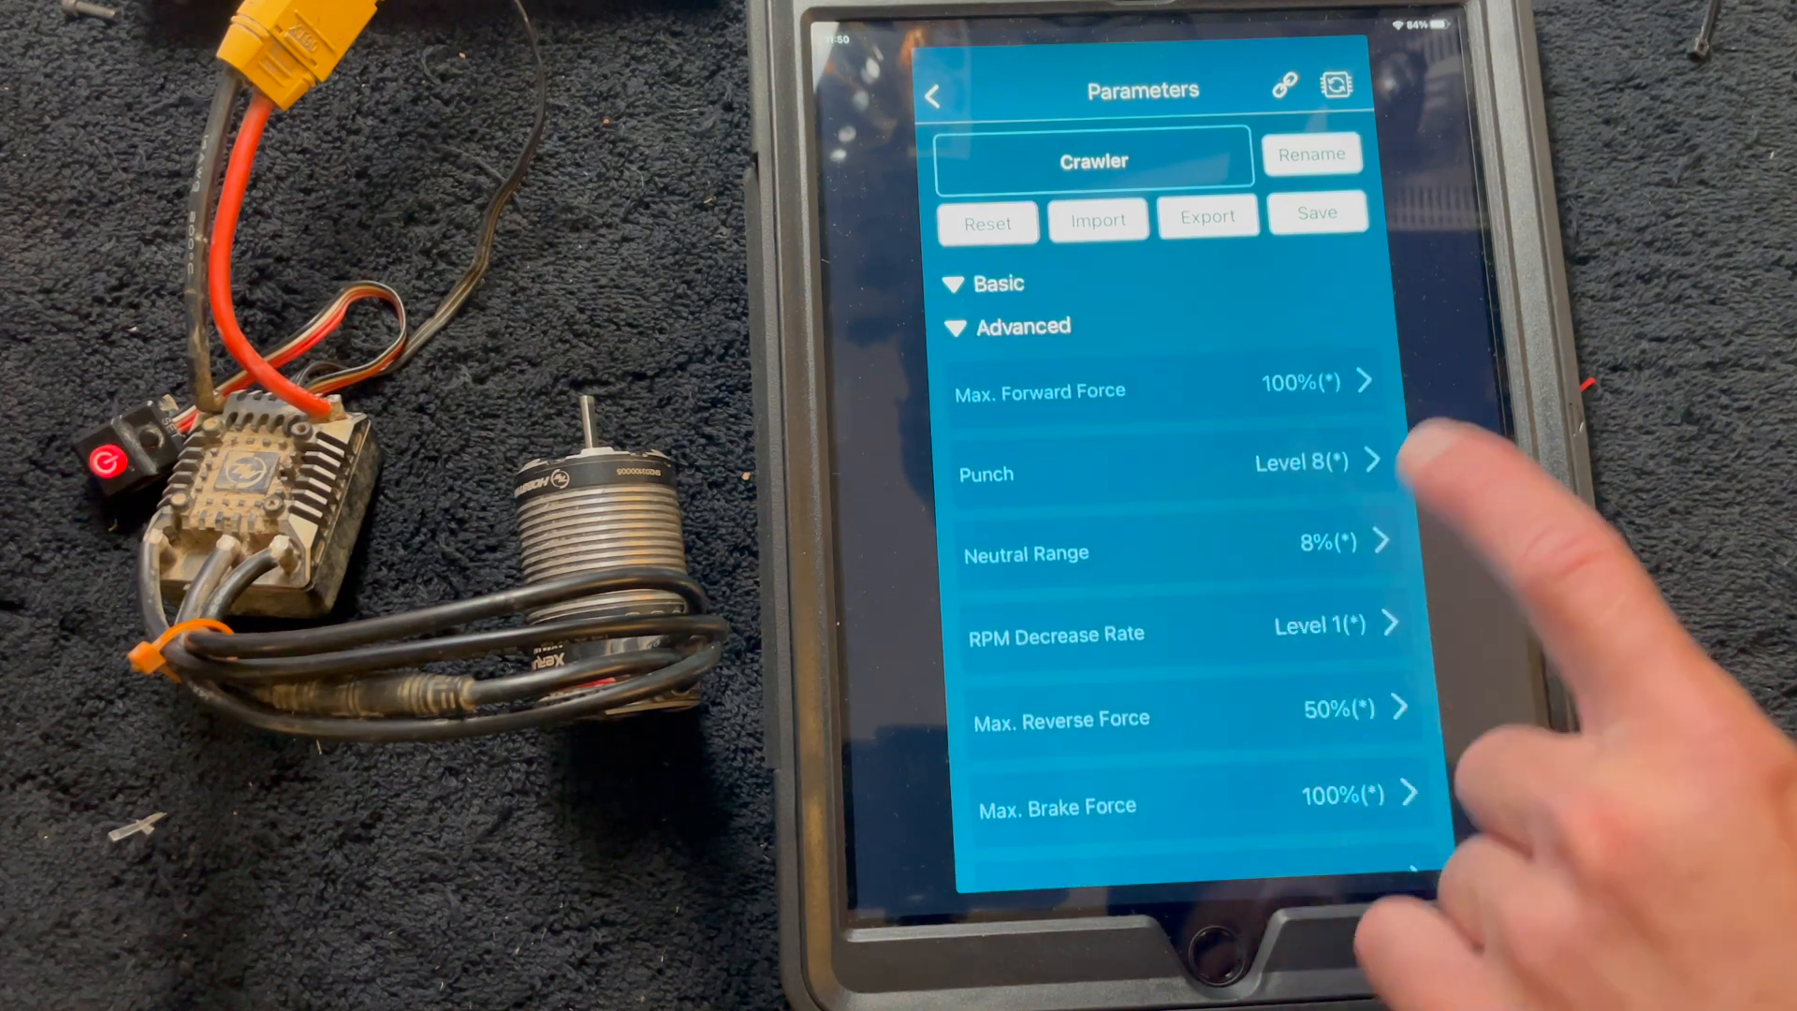
mouse_move(1410, 458)
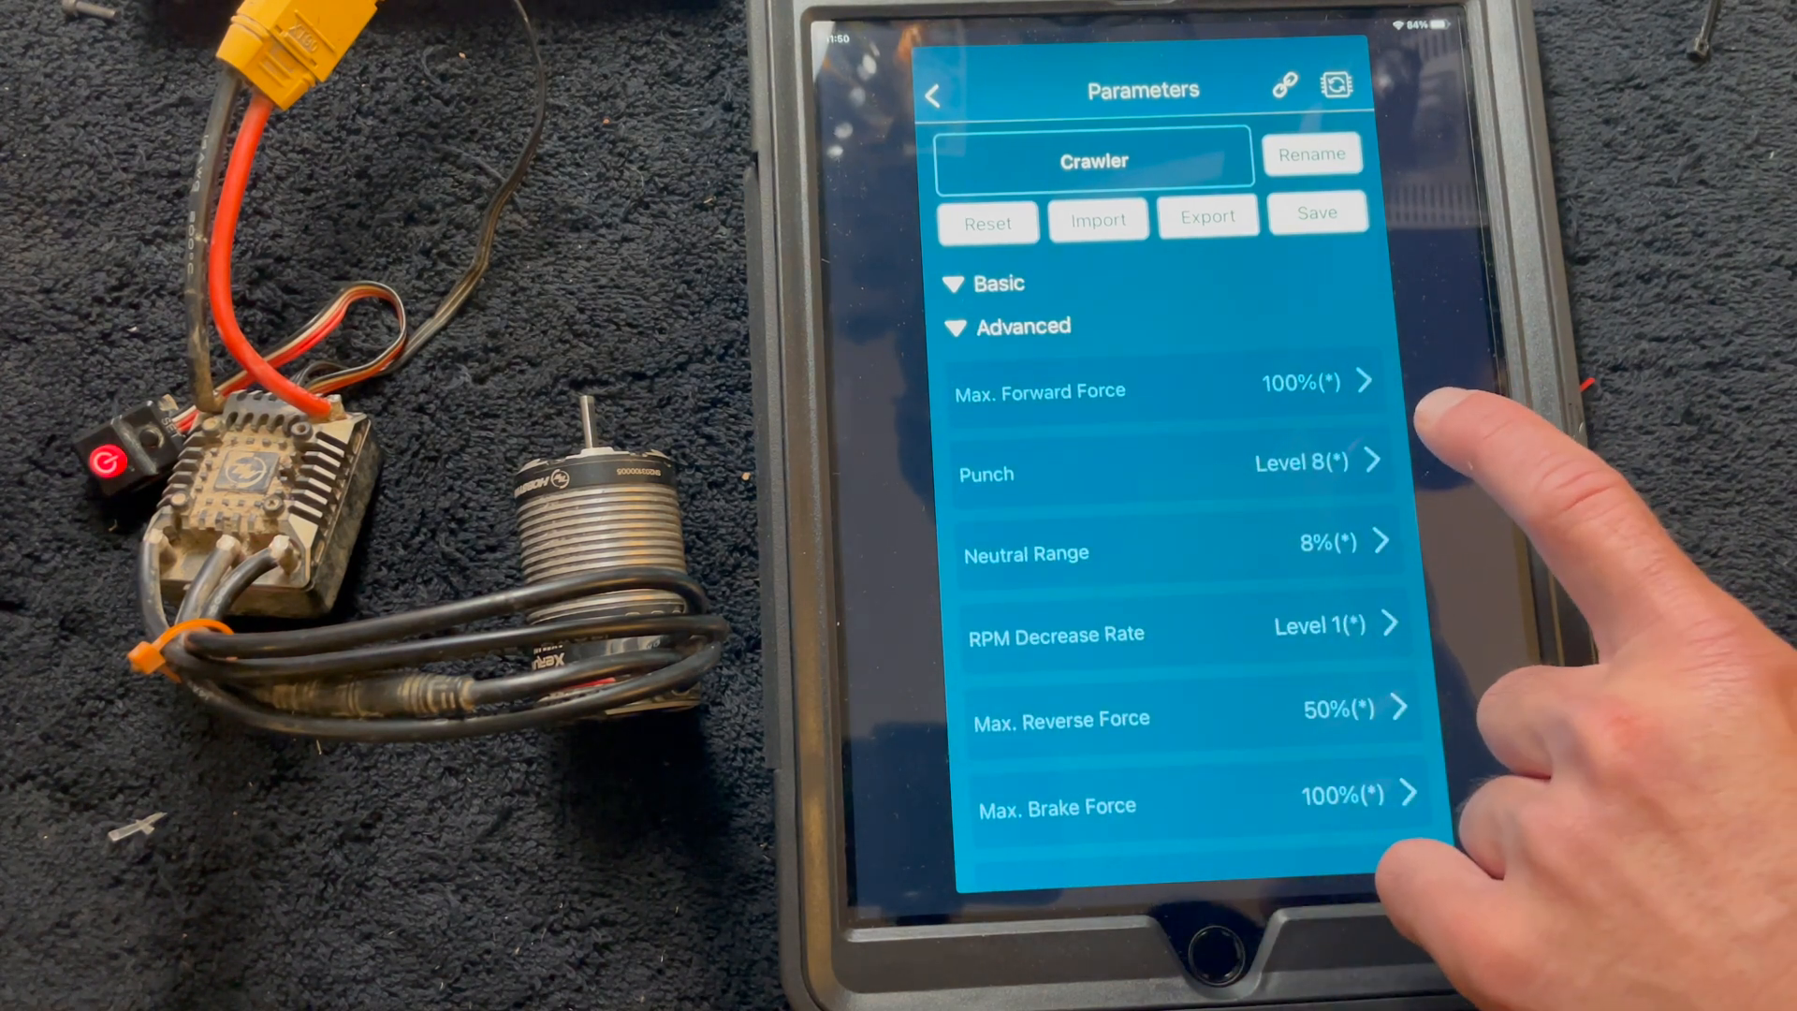
mouse_move(1421, 493)
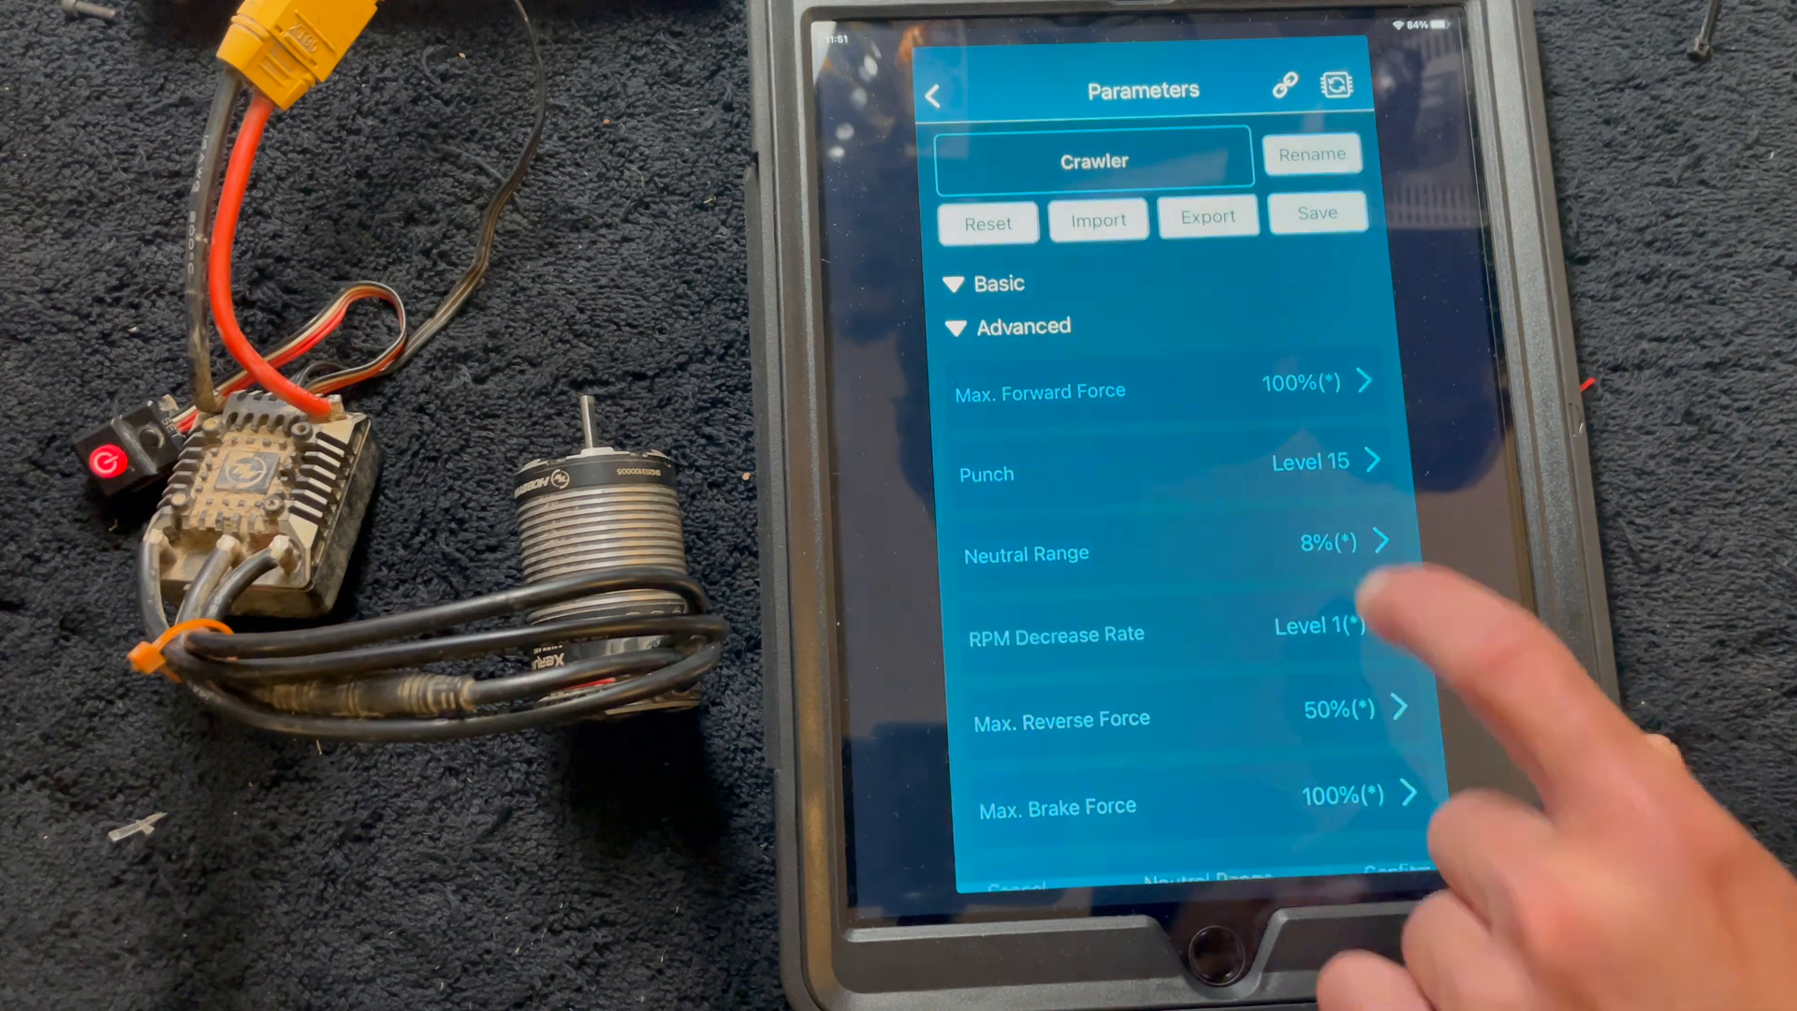
left_click(1329, 541)
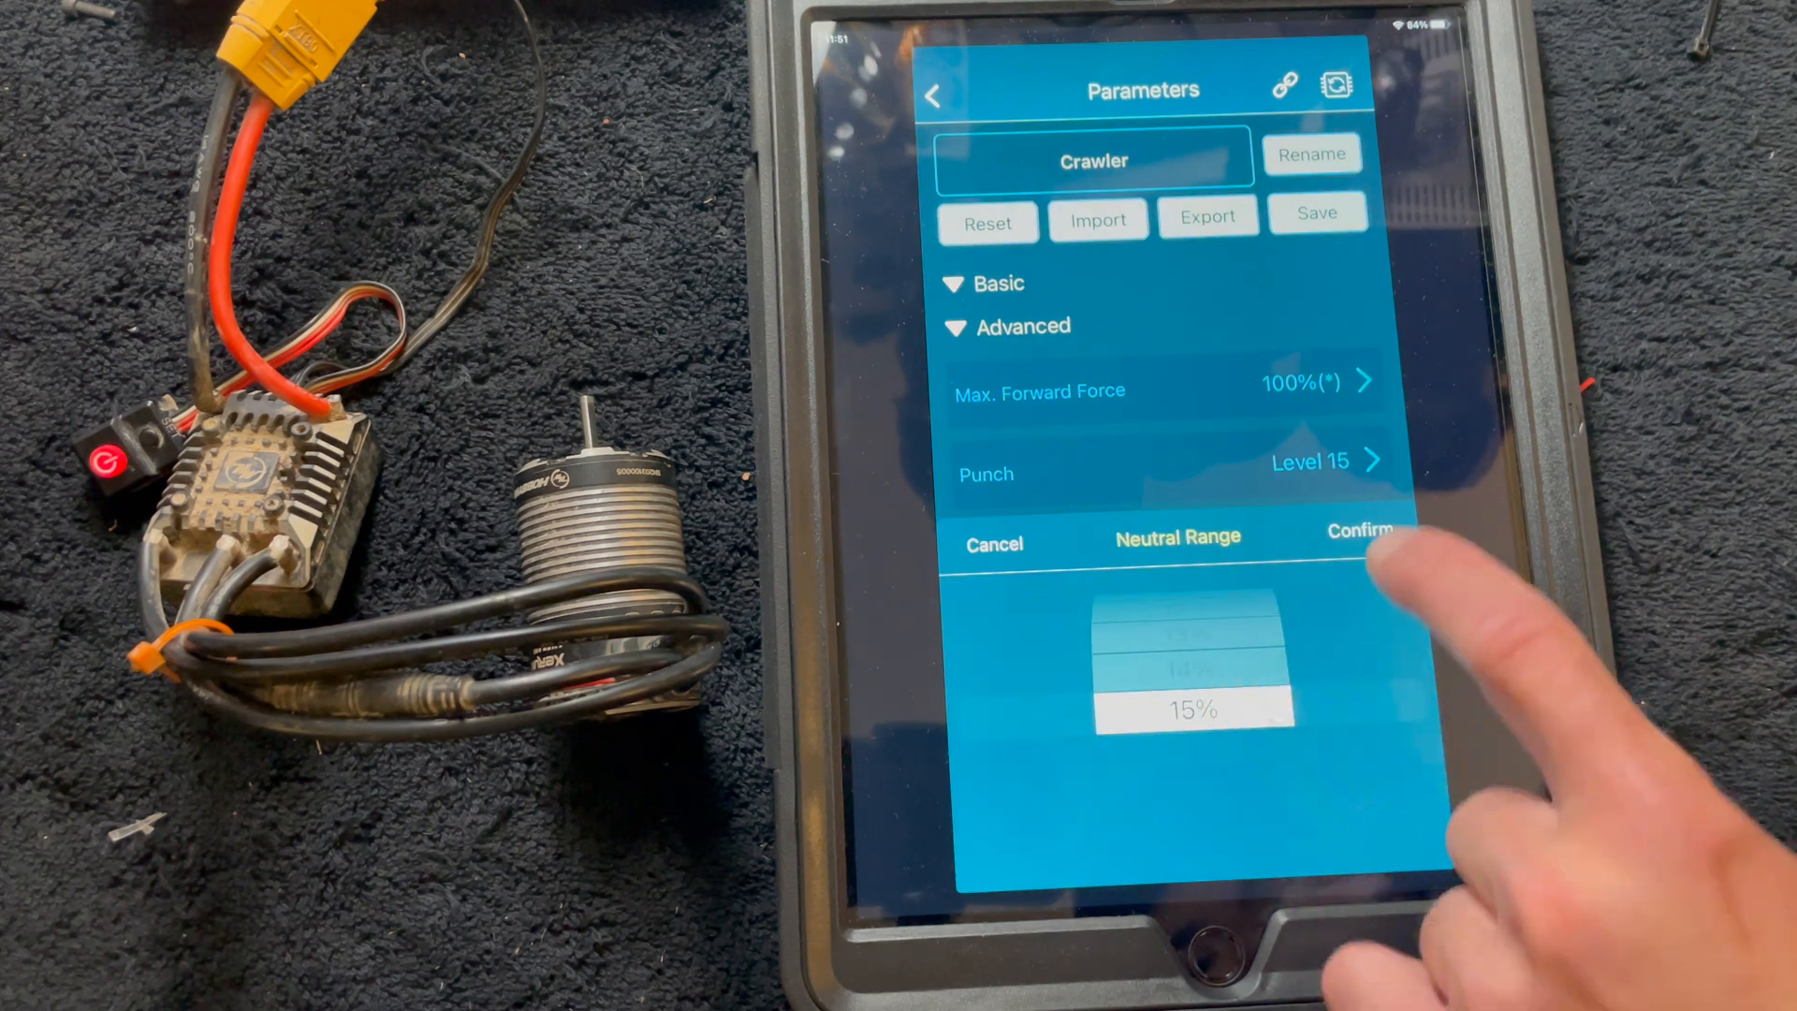
left_click(1361, 530)
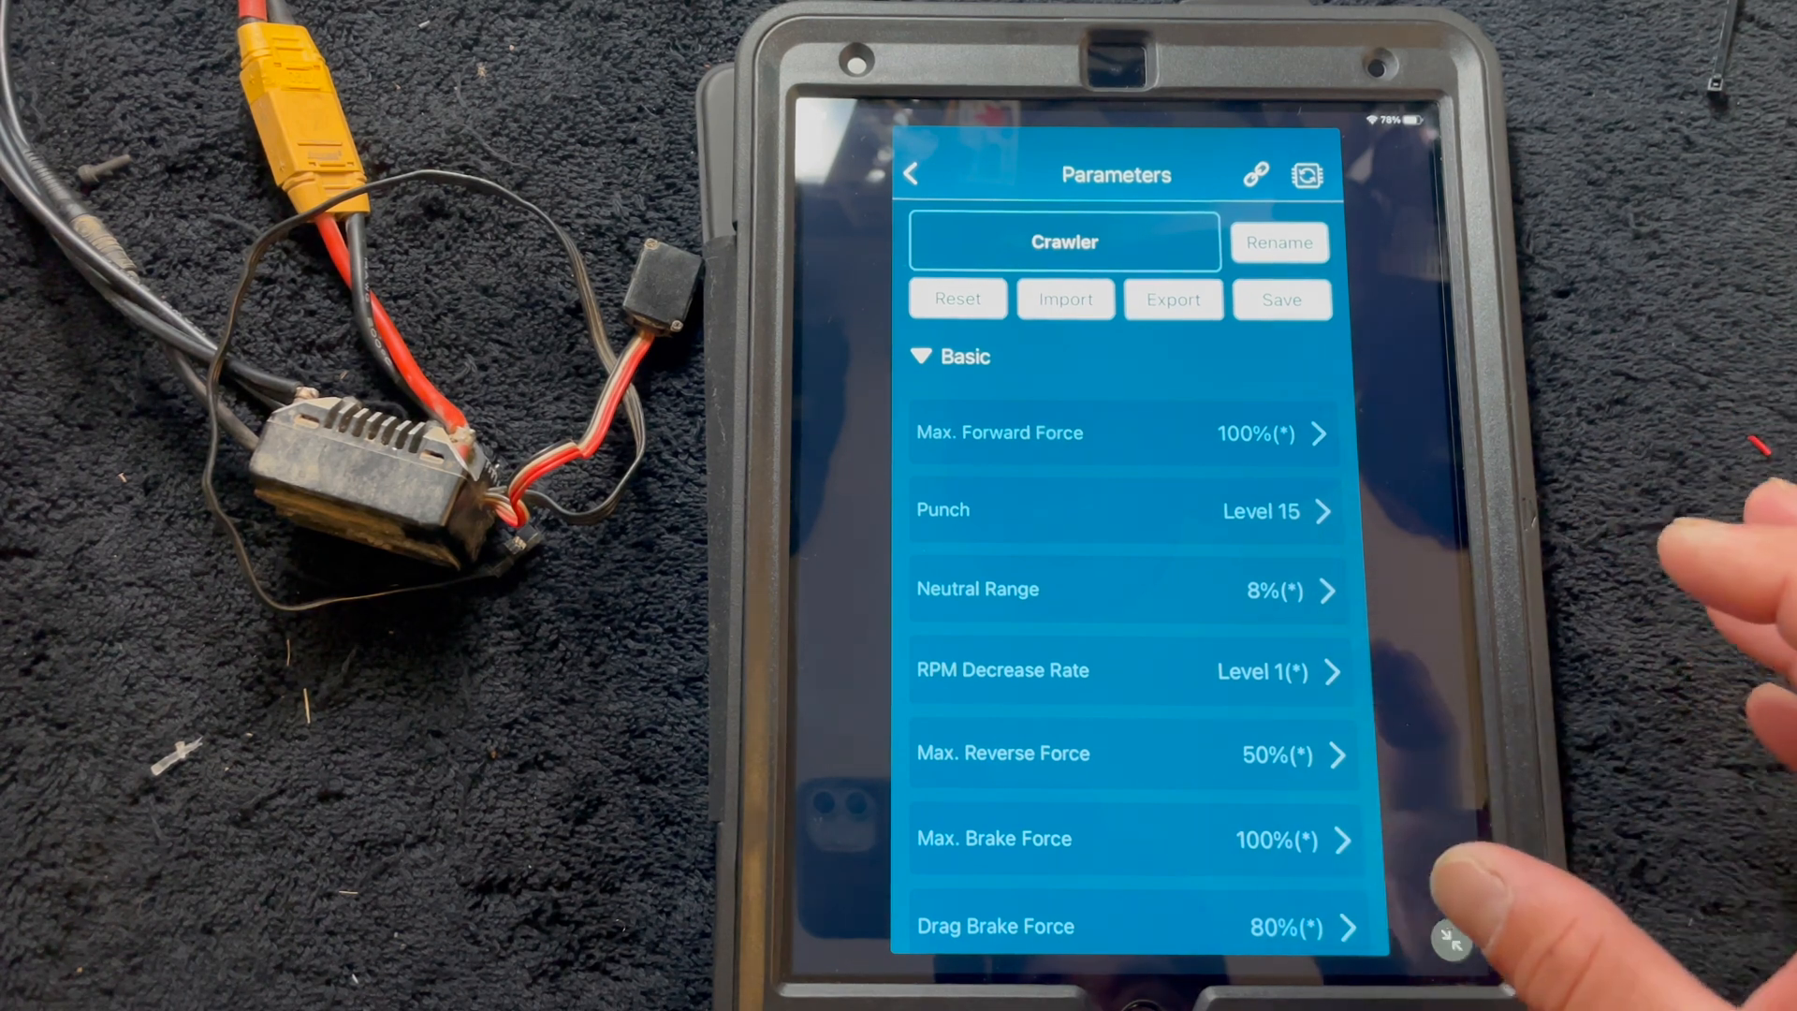
mouse_move(1604, 630)
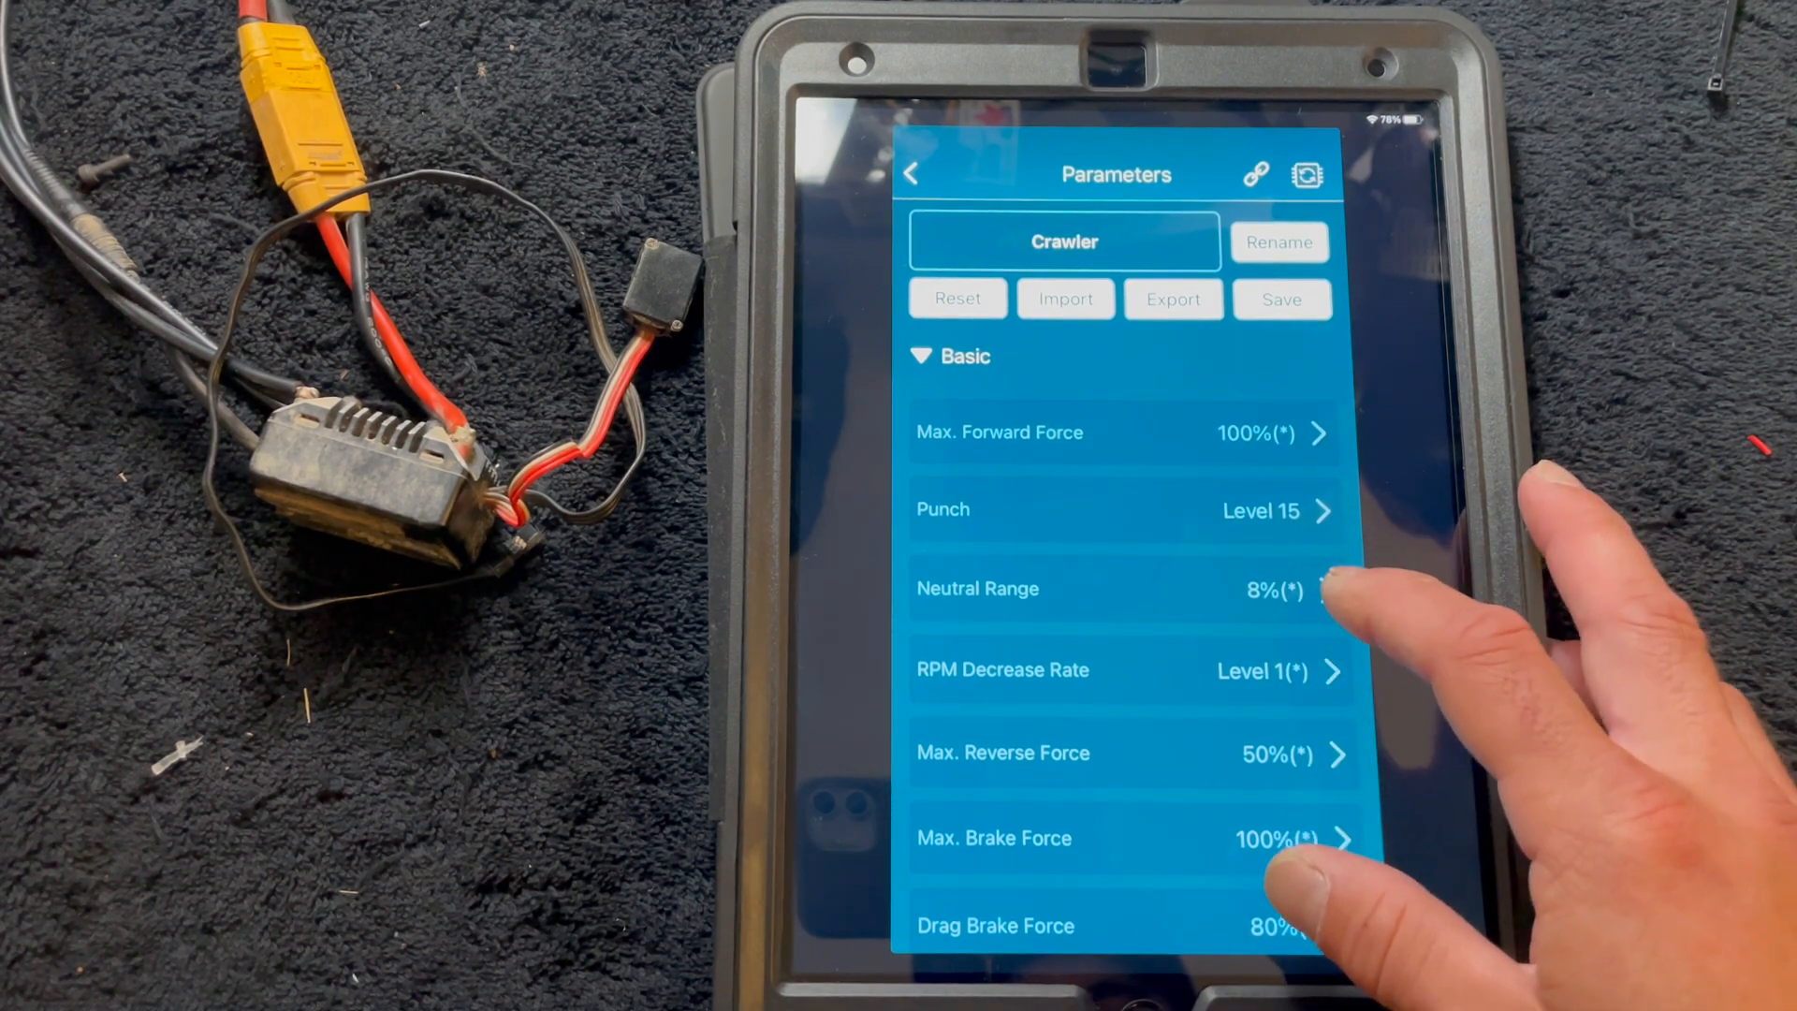
mouse_move(1662, 630)
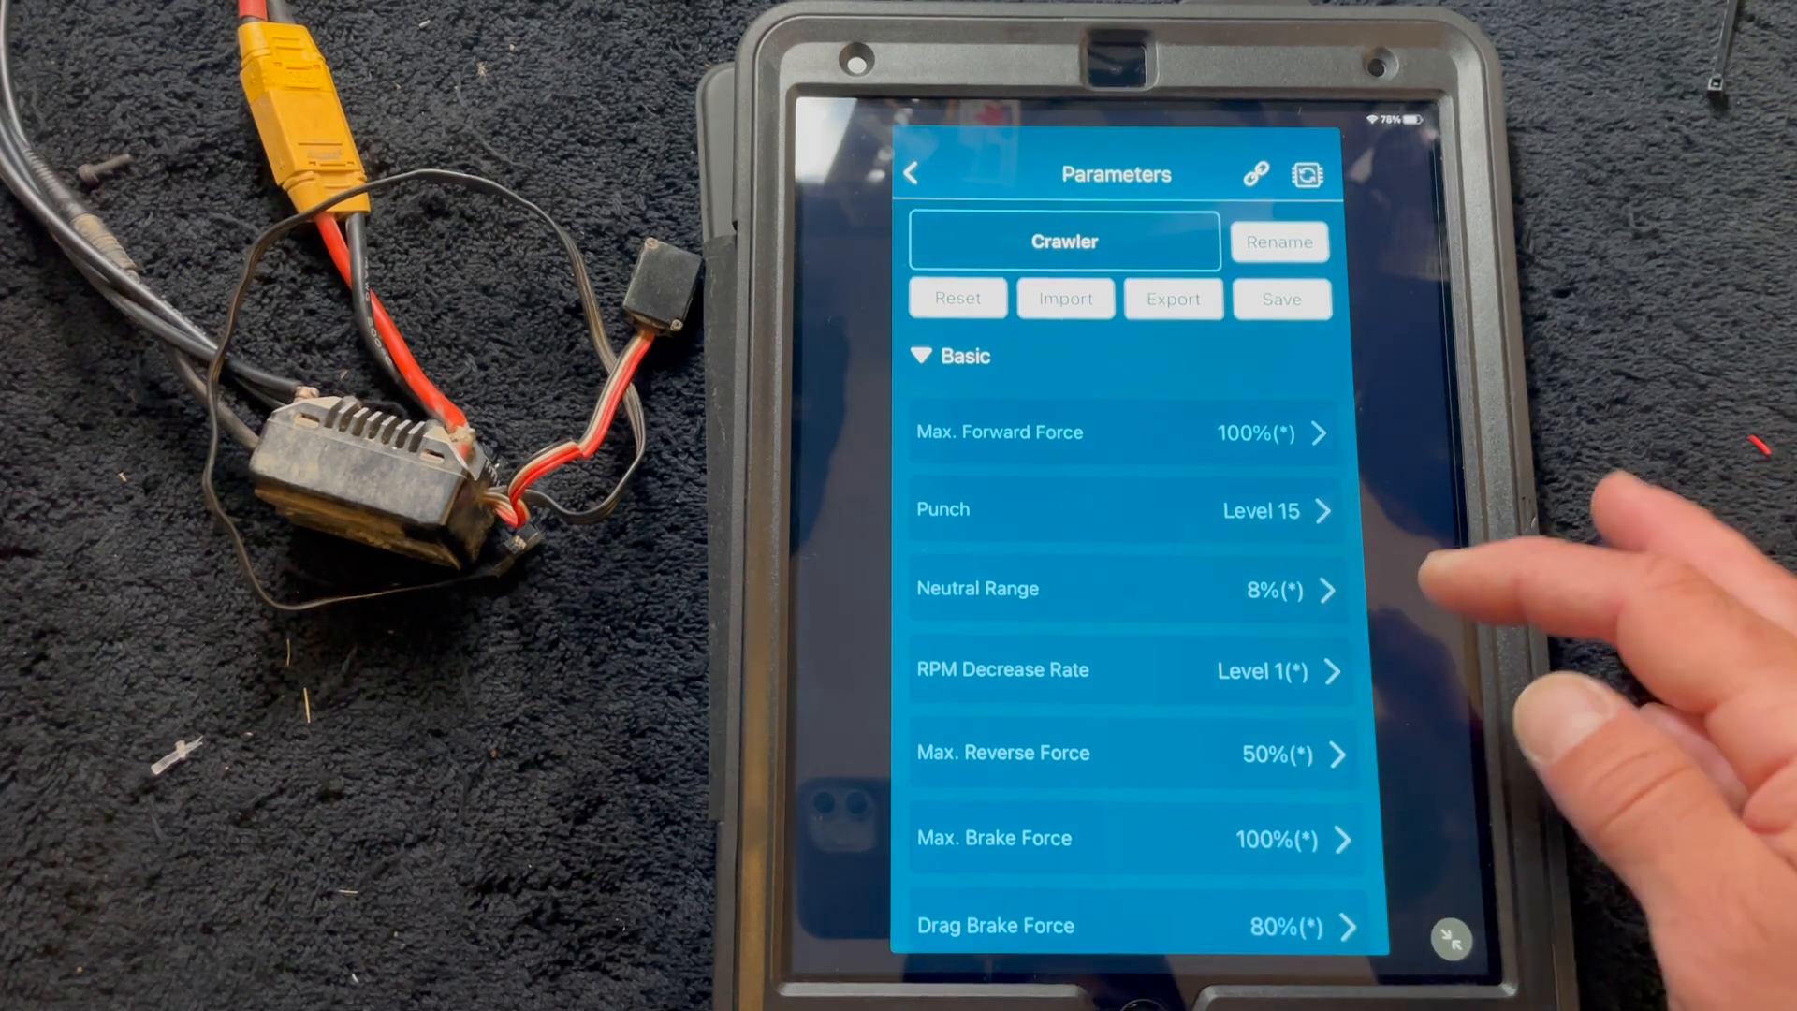
mouse_move(1547, 630)
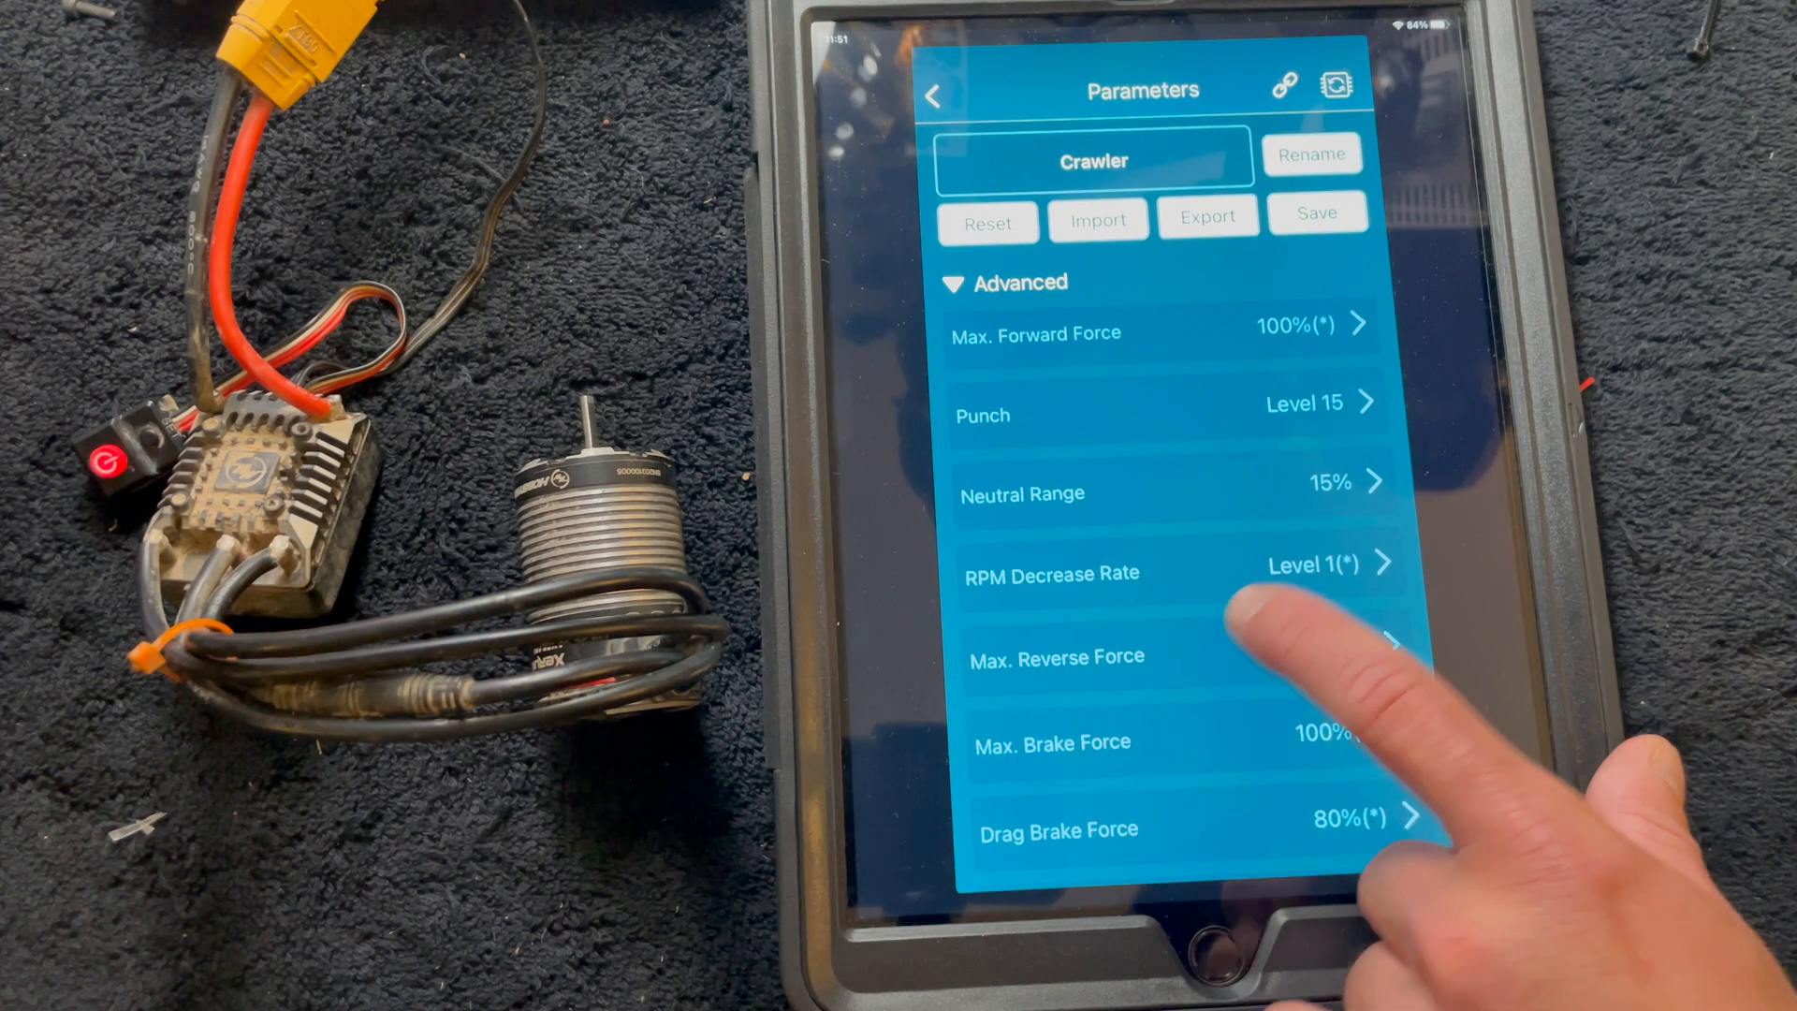
mouse_move(1317, 653)
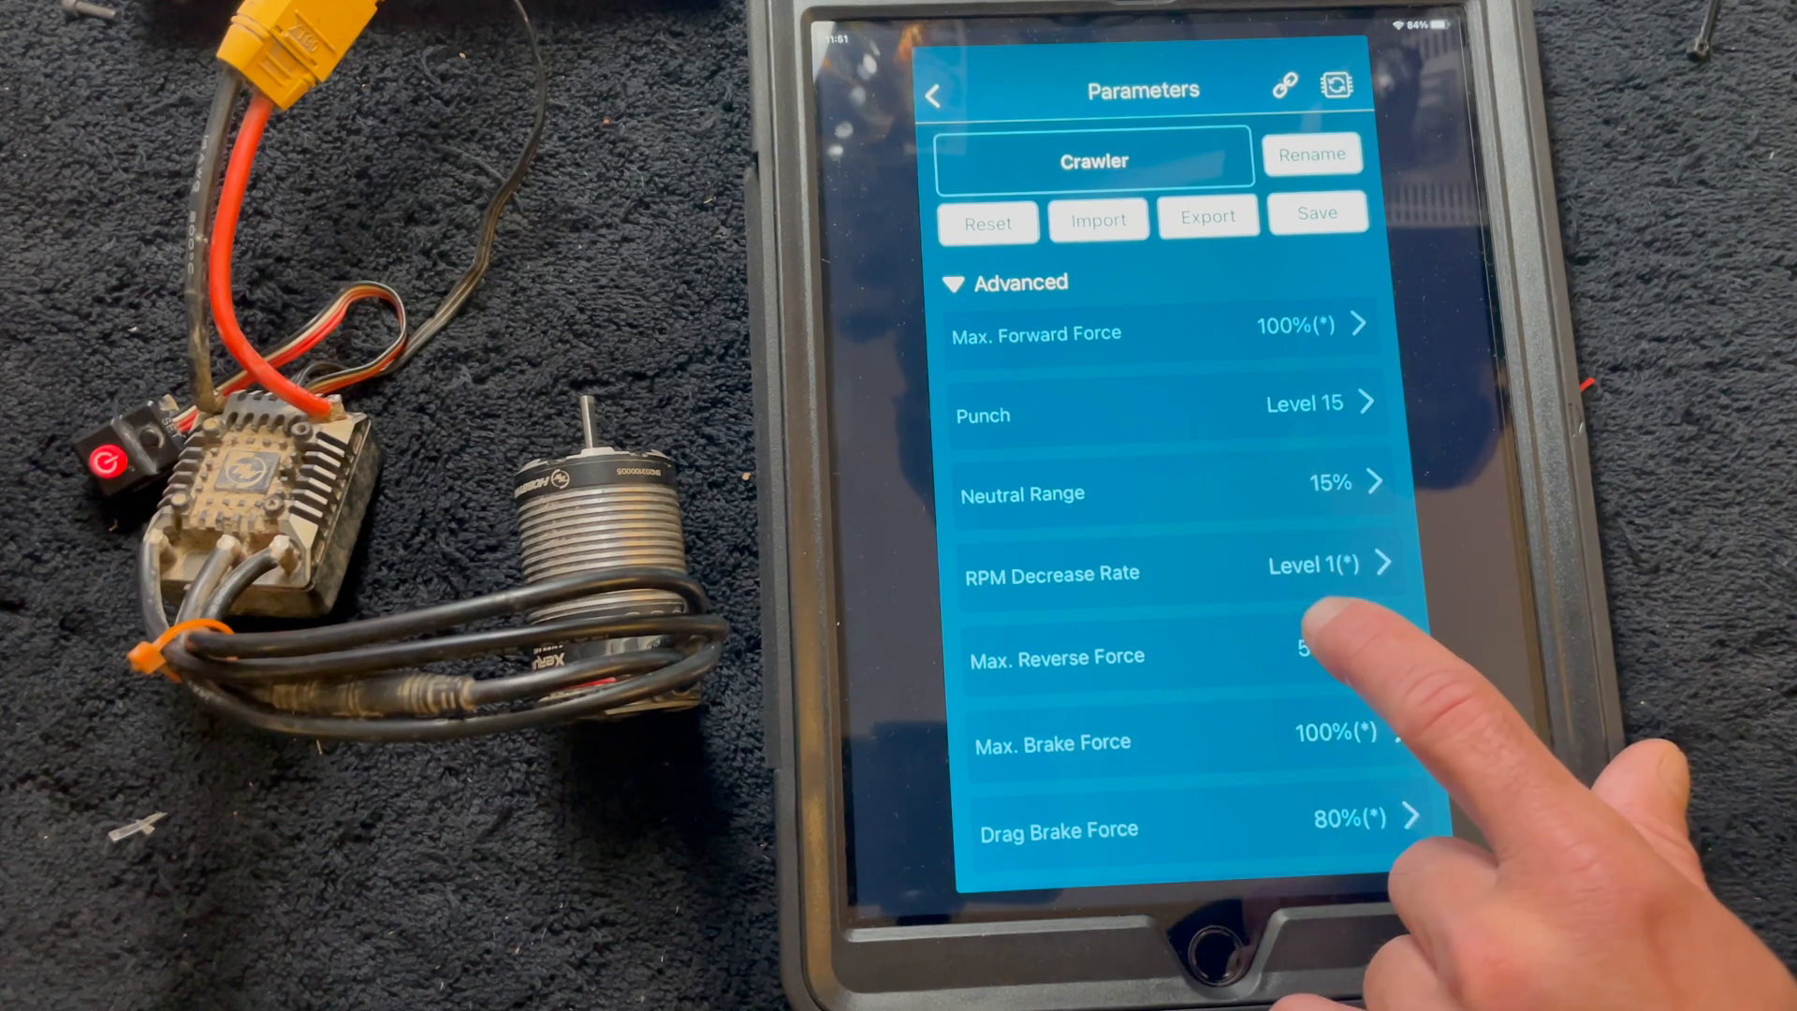
mouse_move(1329, 664)
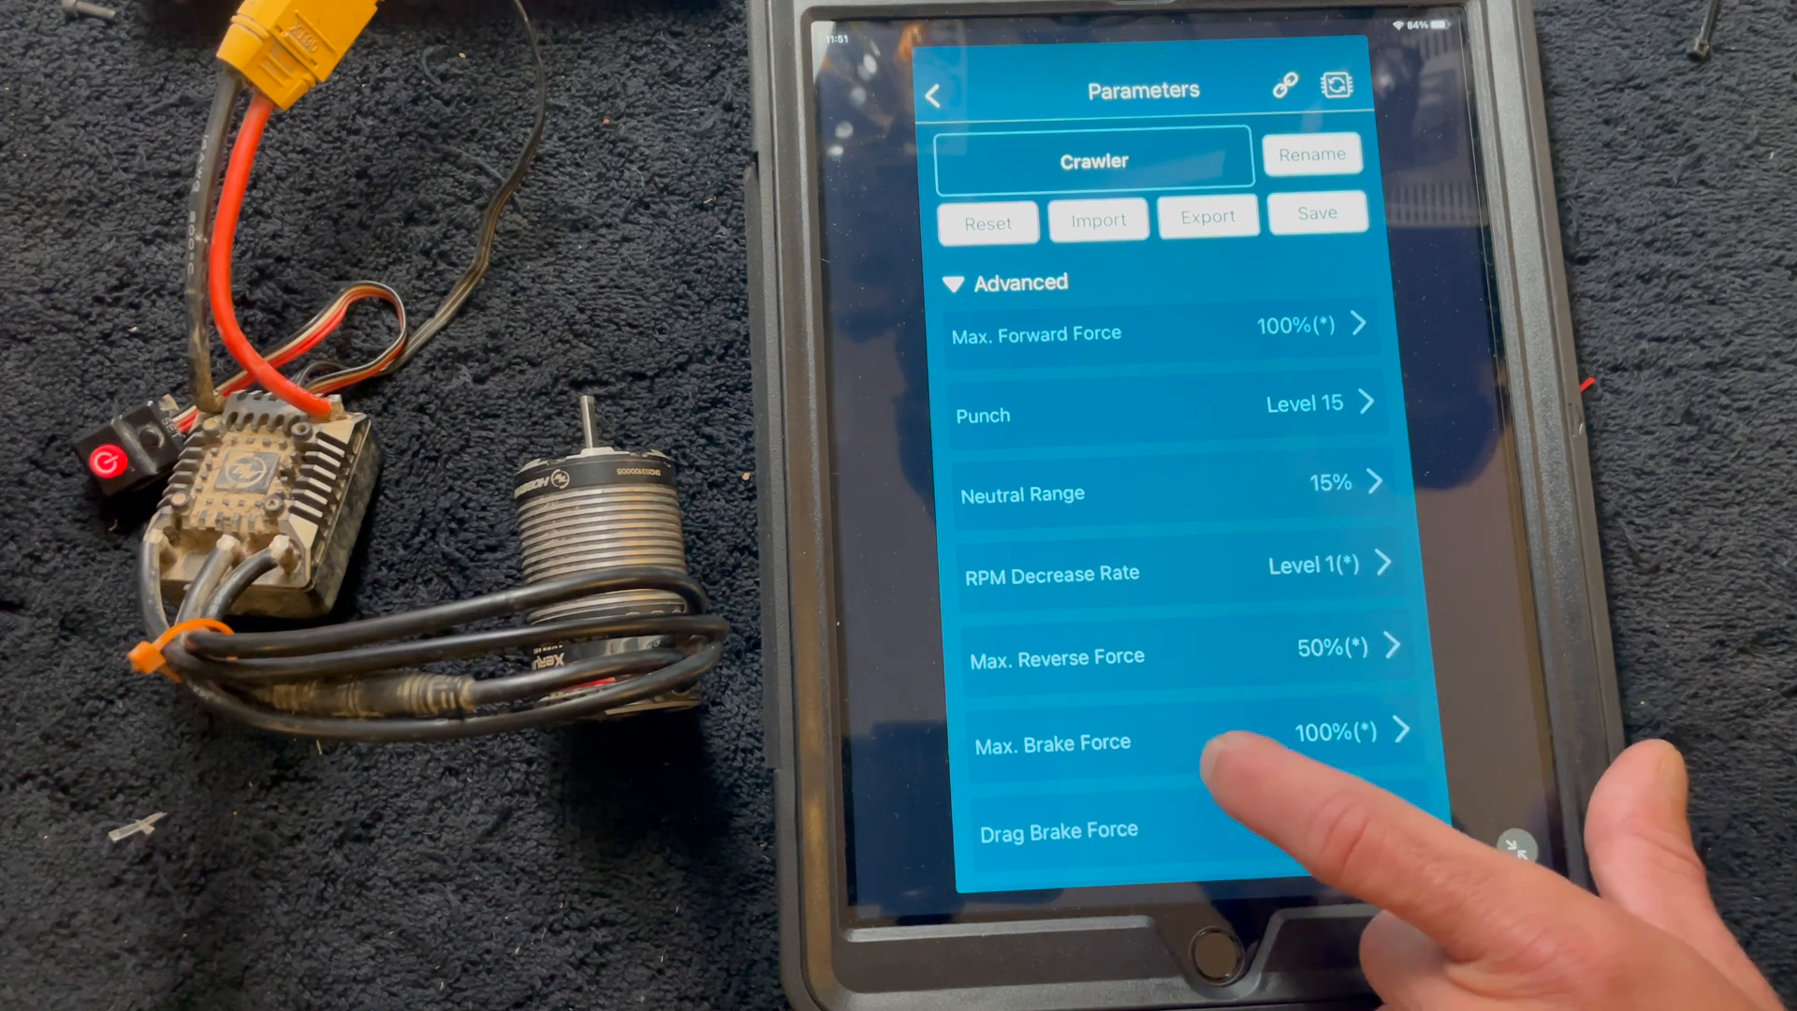
- Set Max. Reverse Force to 75% in the picker and confirm
scroll("up", 3)
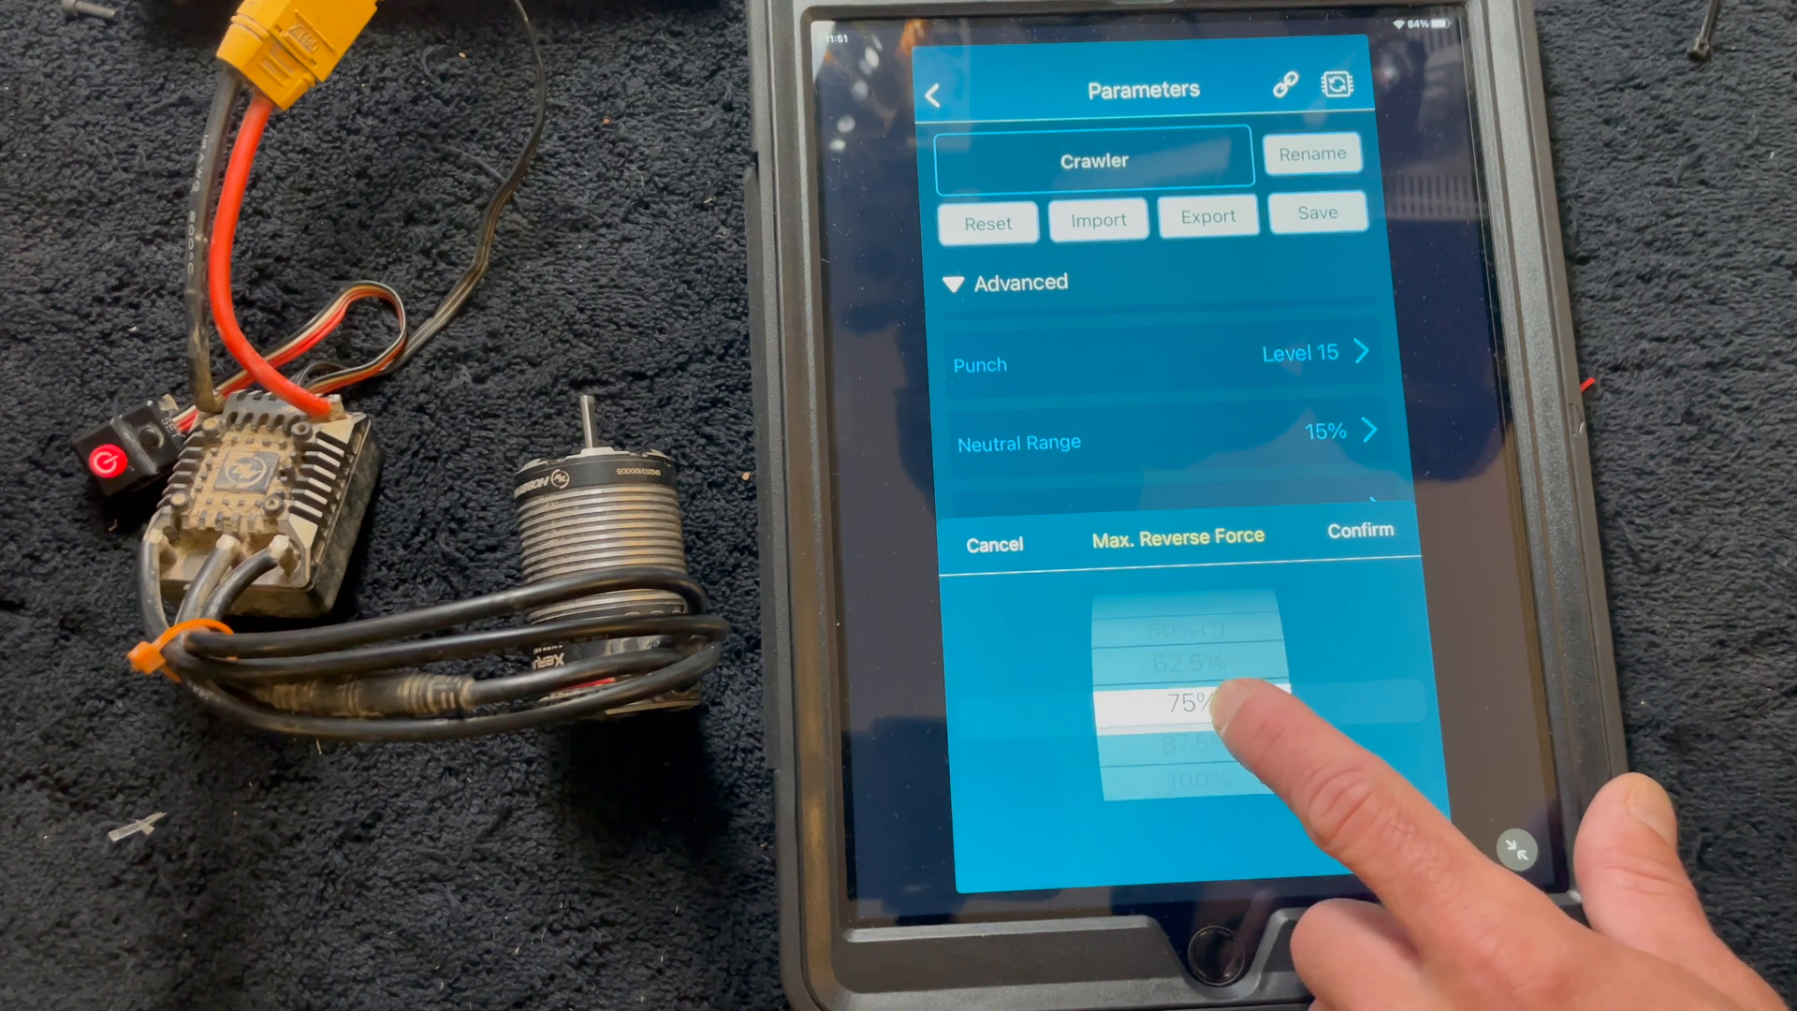
left_click(1358, 531)
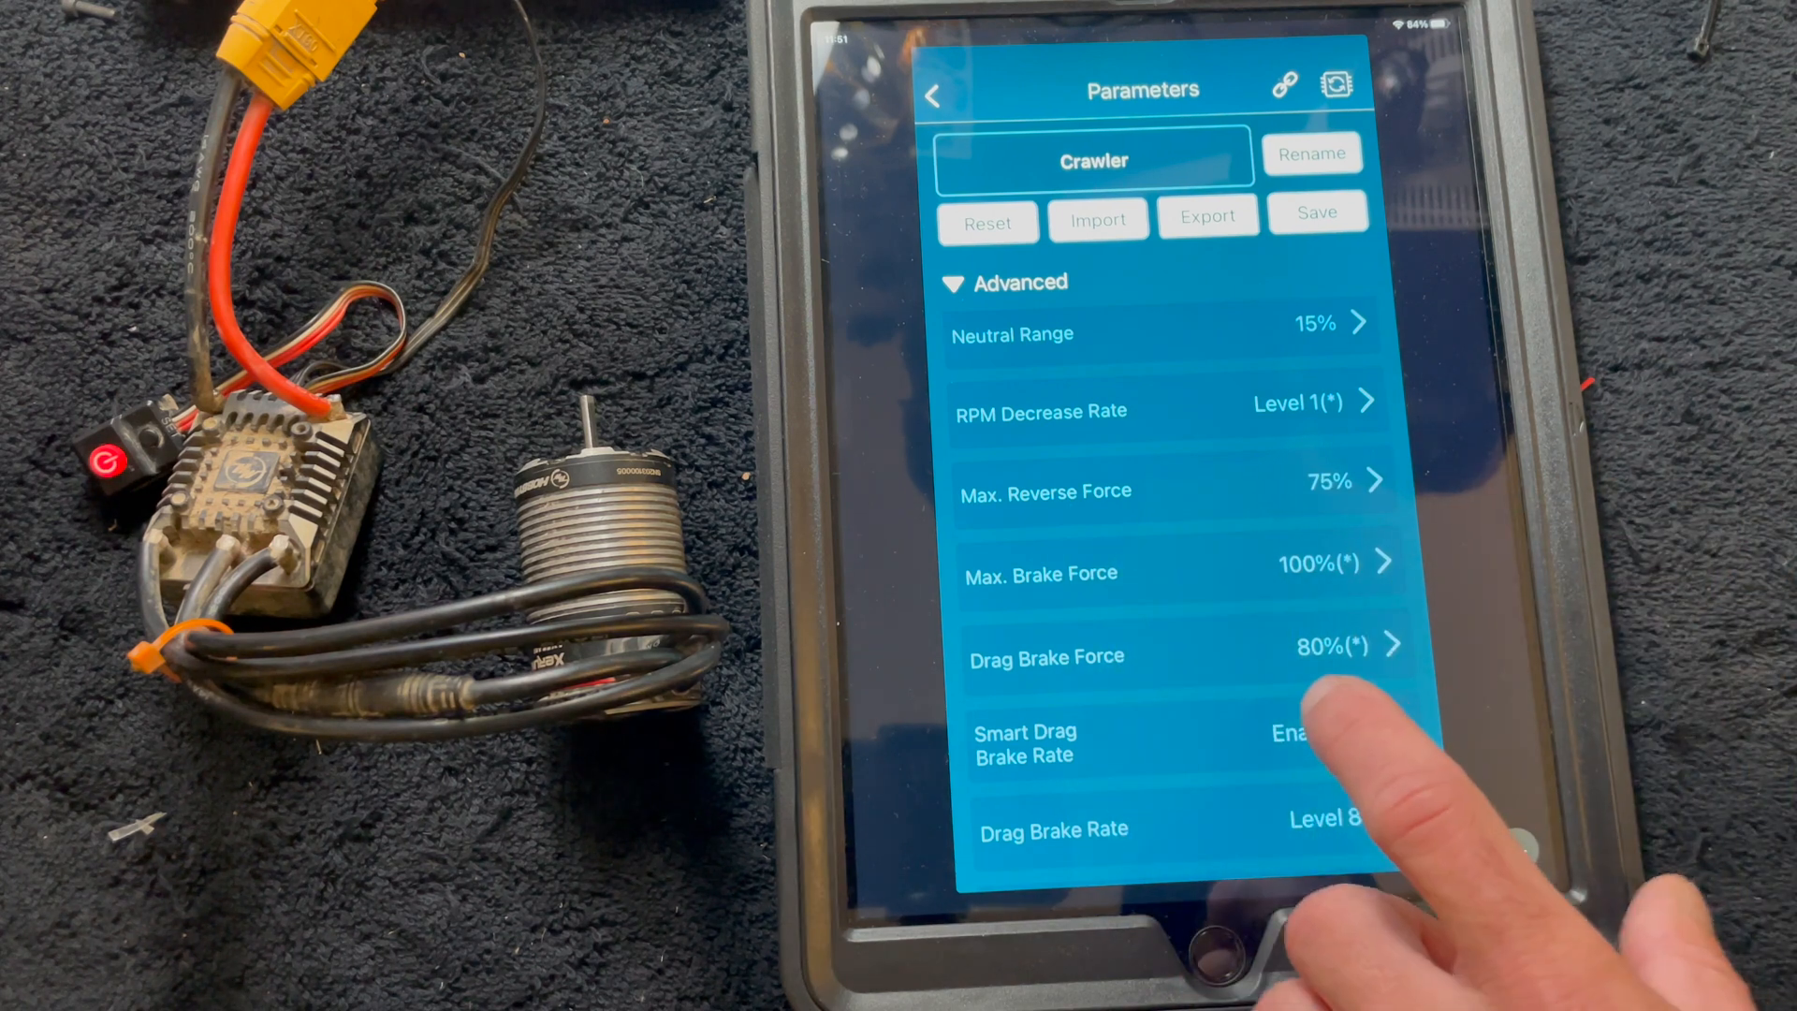
- Set Drag Brake Force to 60% and Drag Brake Rate to Level 1
scroll("down", 3)
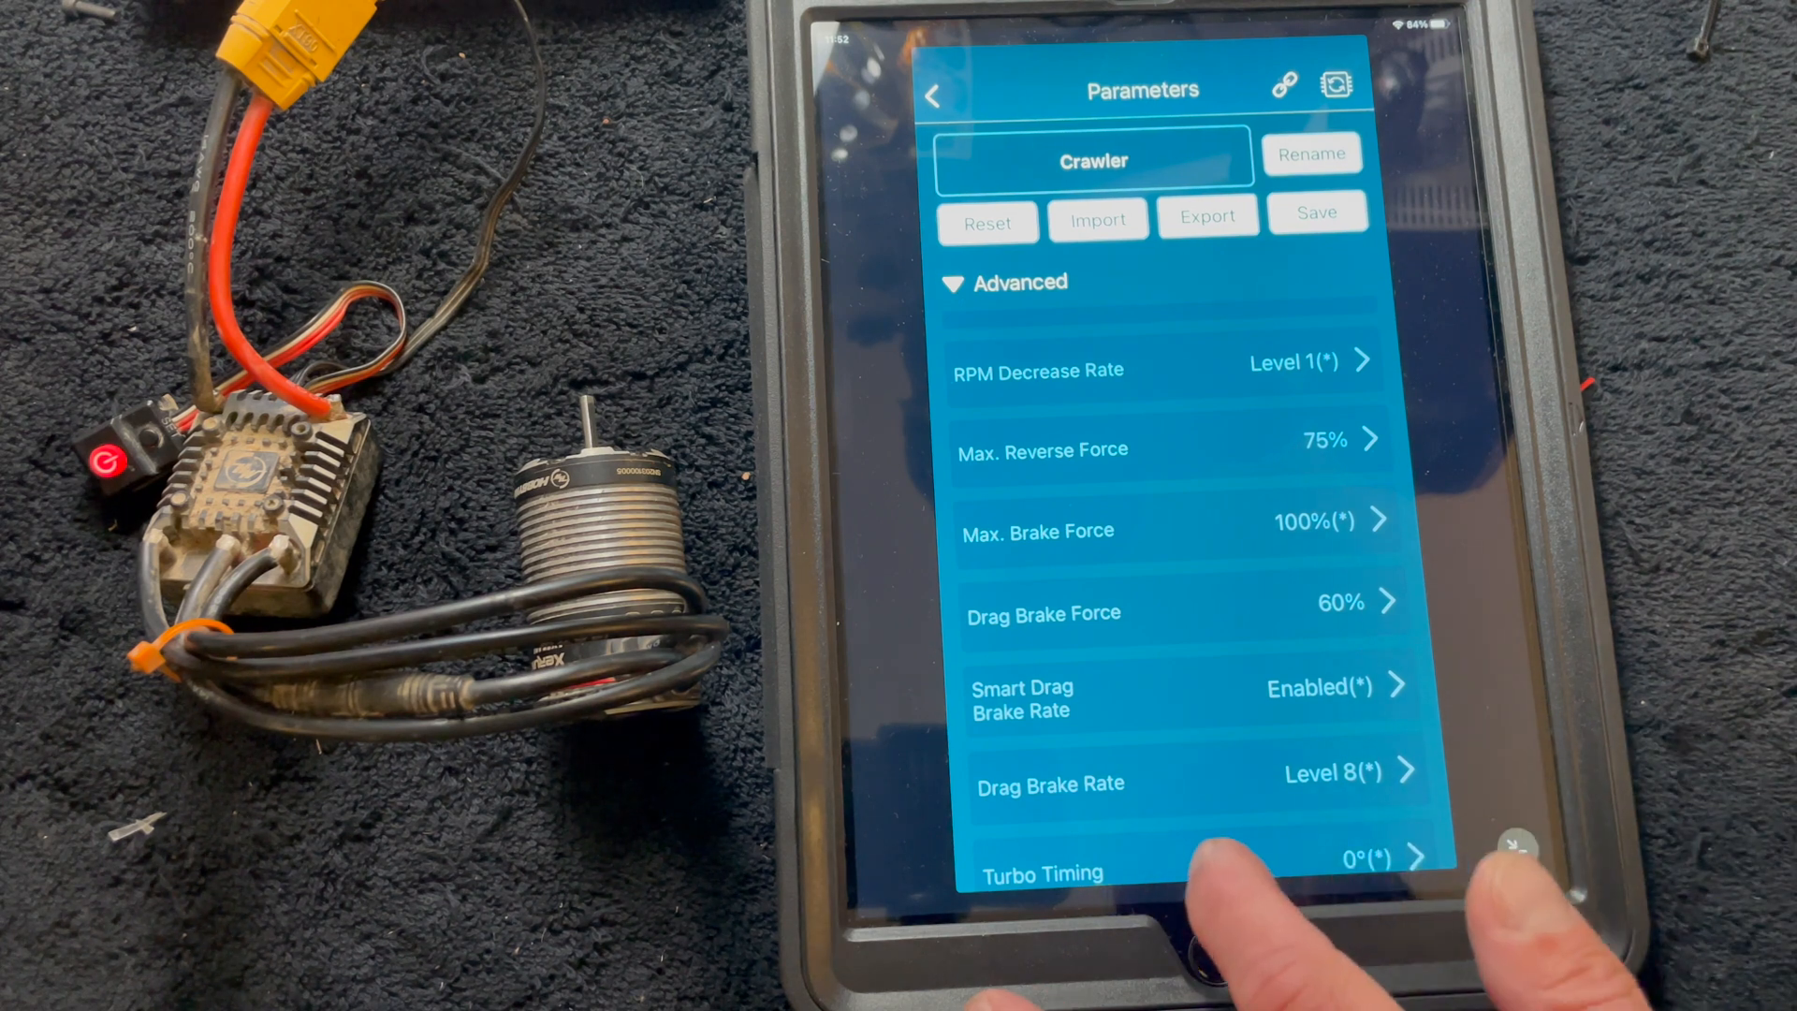
scroll("up", 3)
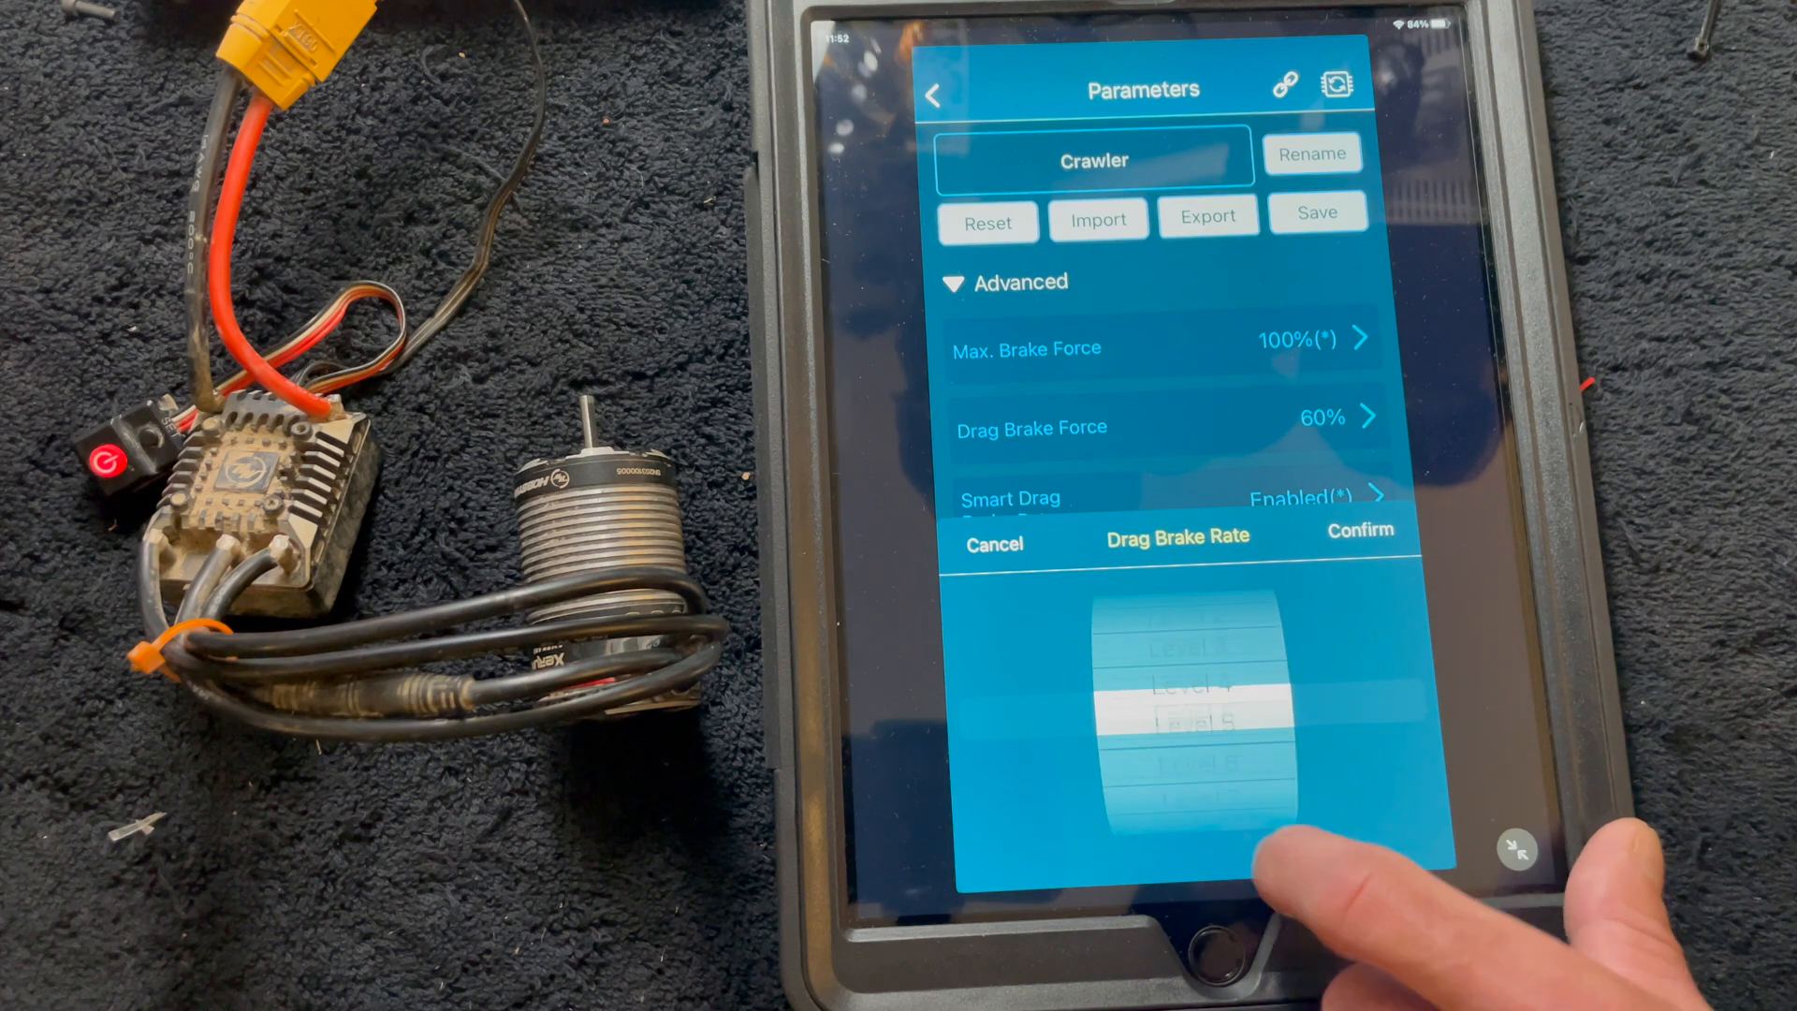
left_click(1359, 531)
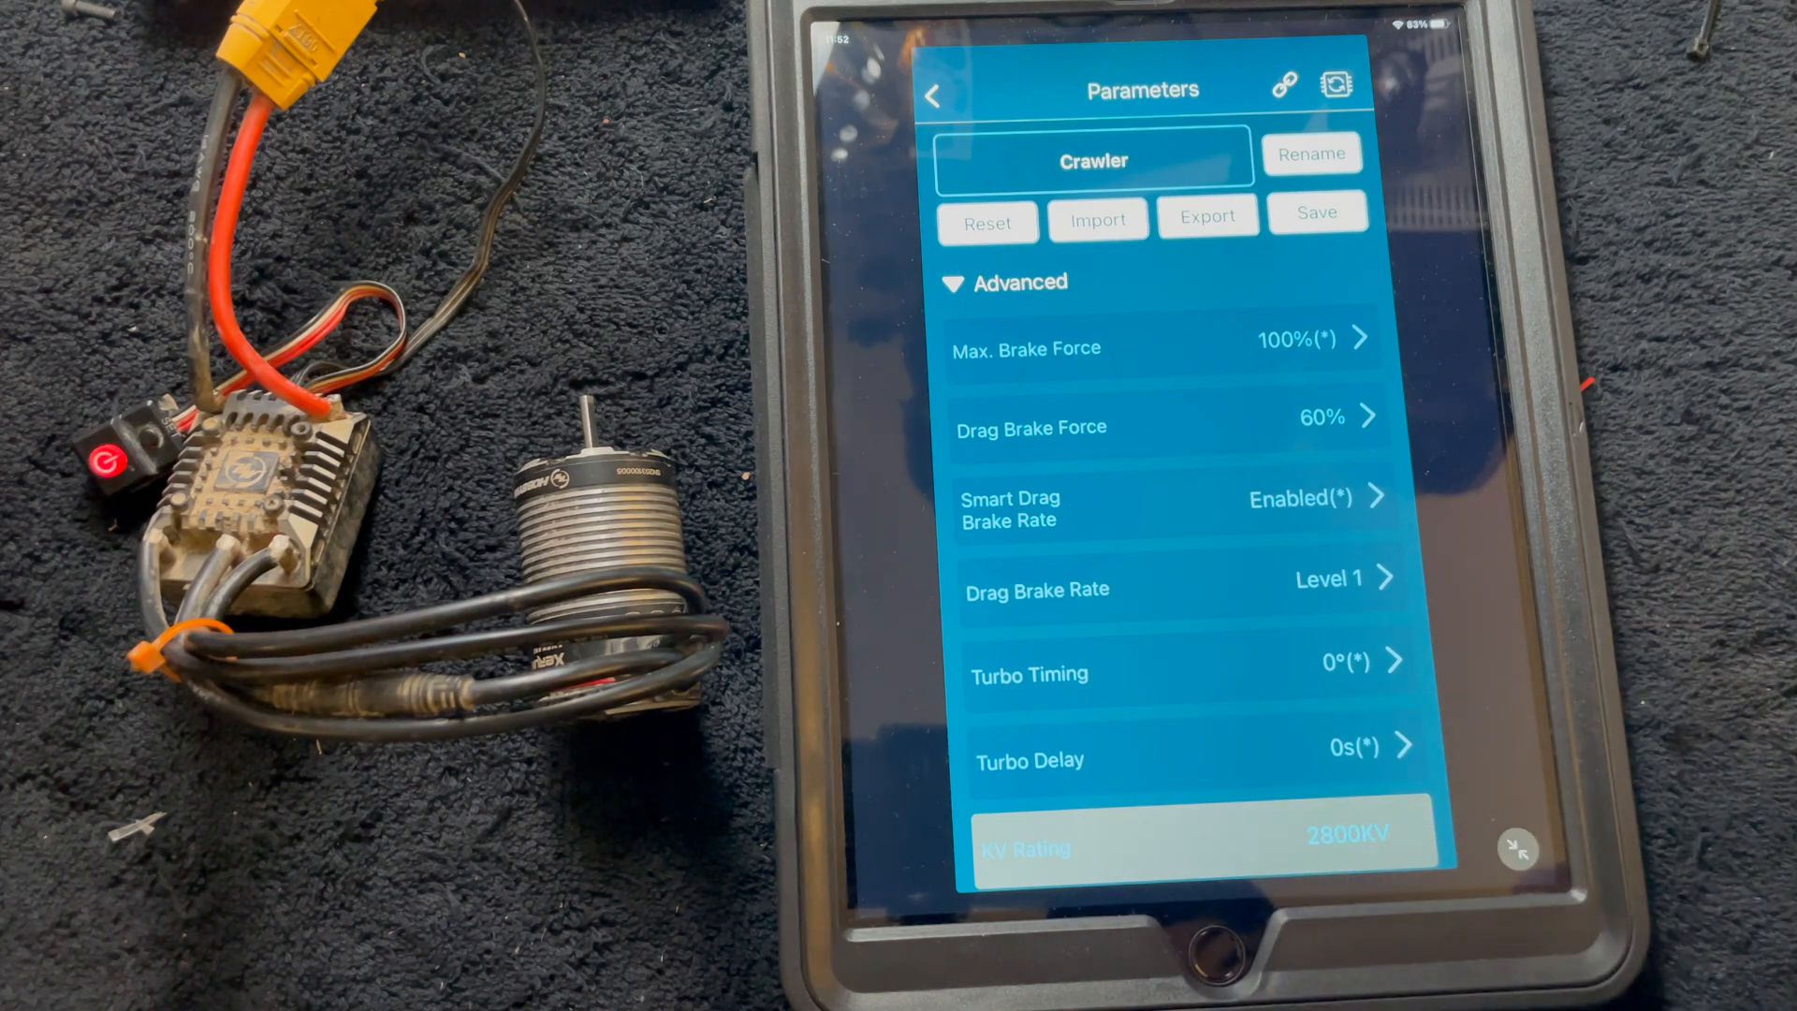
- Confirm a 1.0s Turbo Delay, then view and cancel the Turbo Timing choices
left_click(1184, 674)
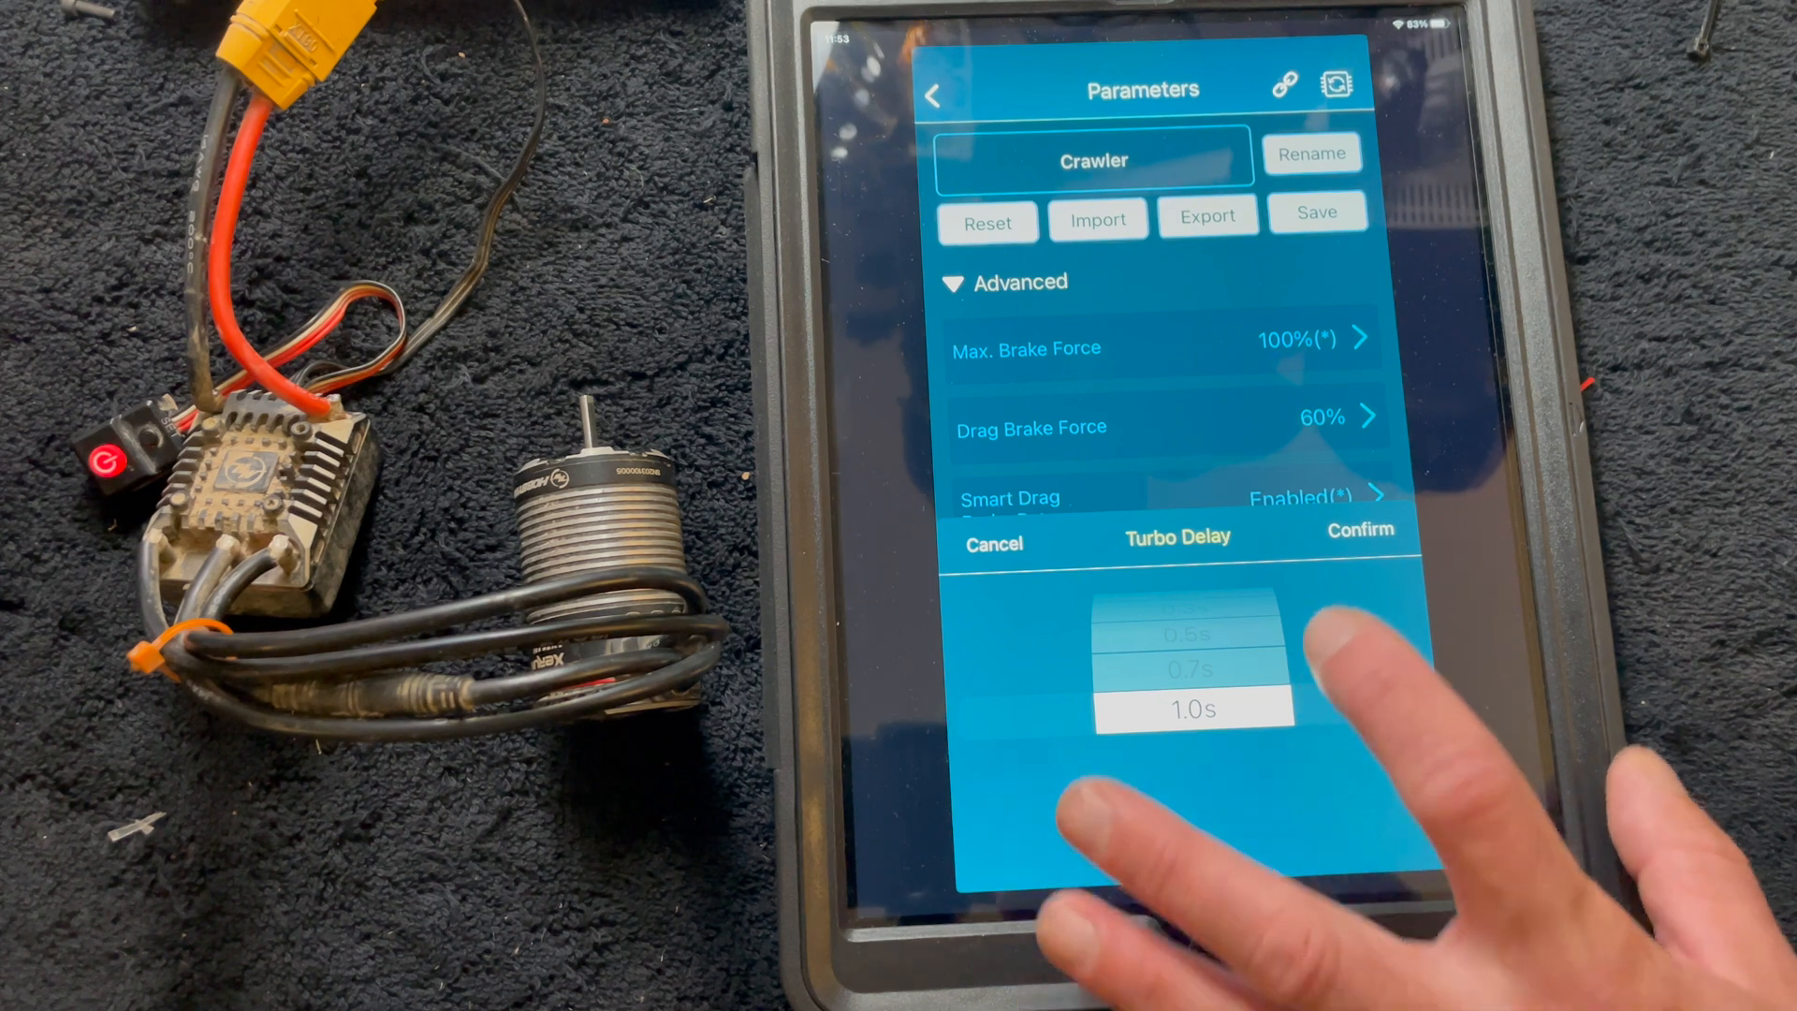
left_click(1359, 530)
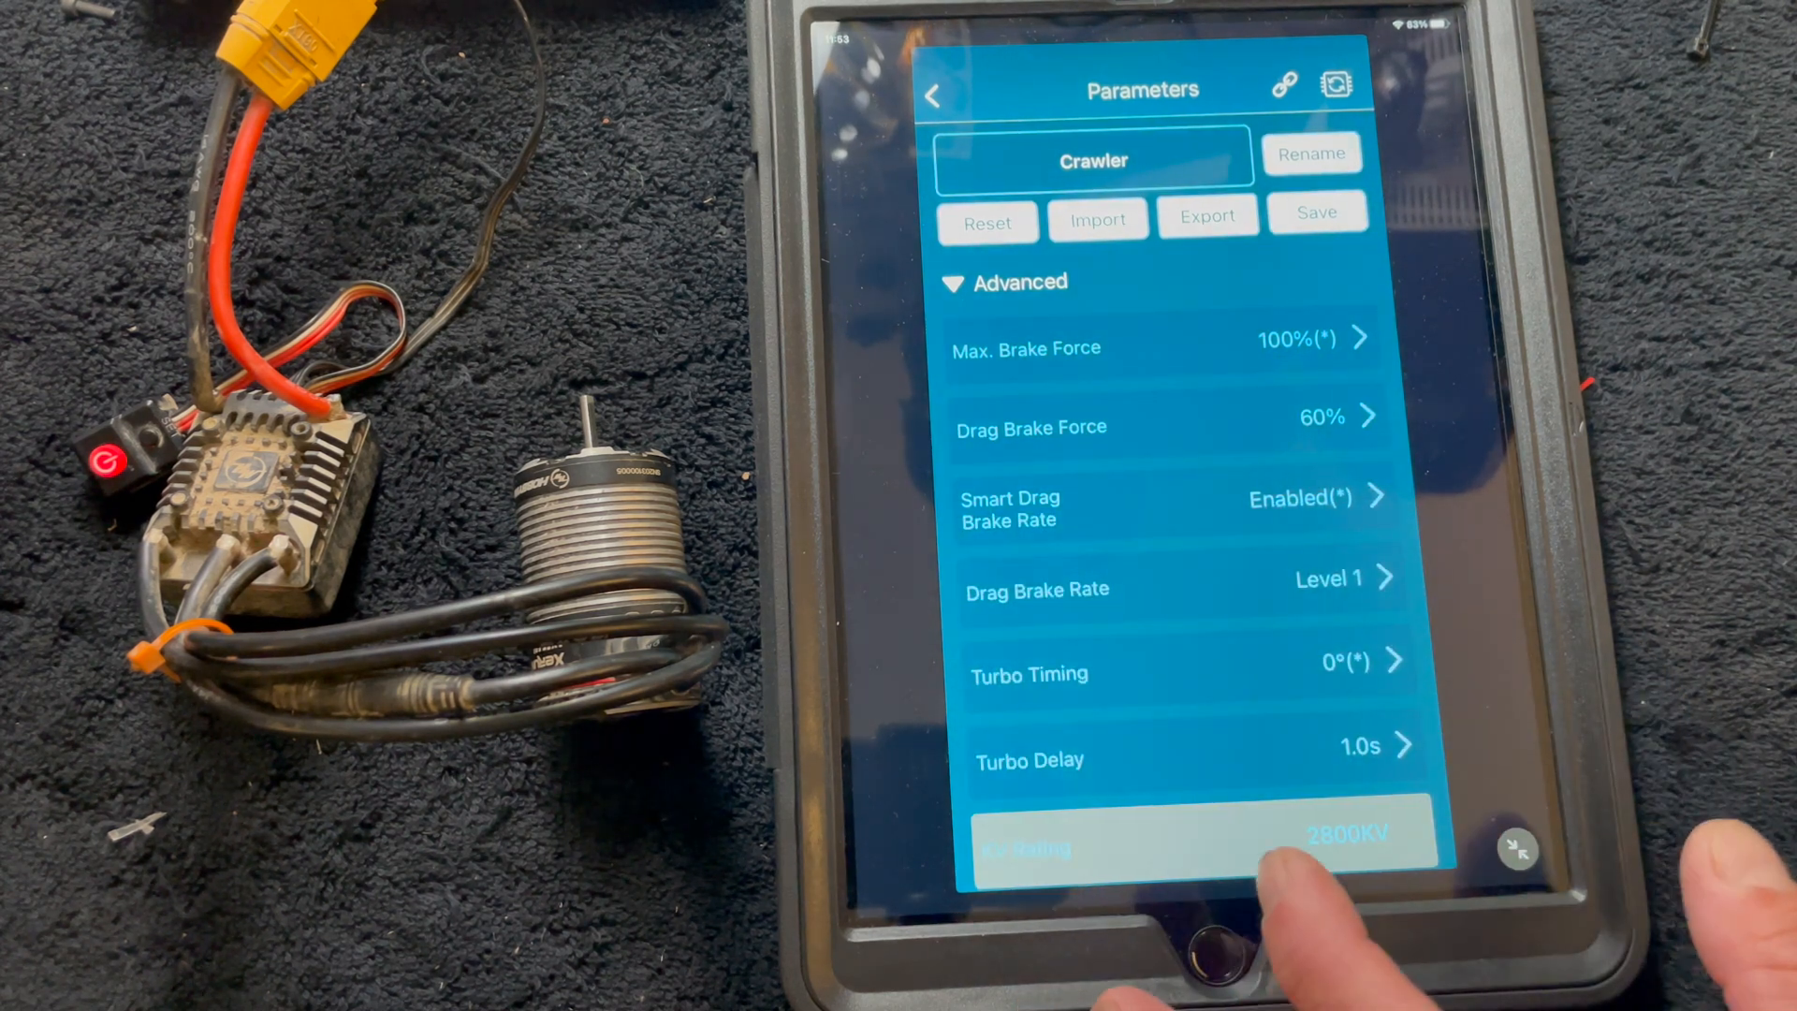
left_click(1180, 673)
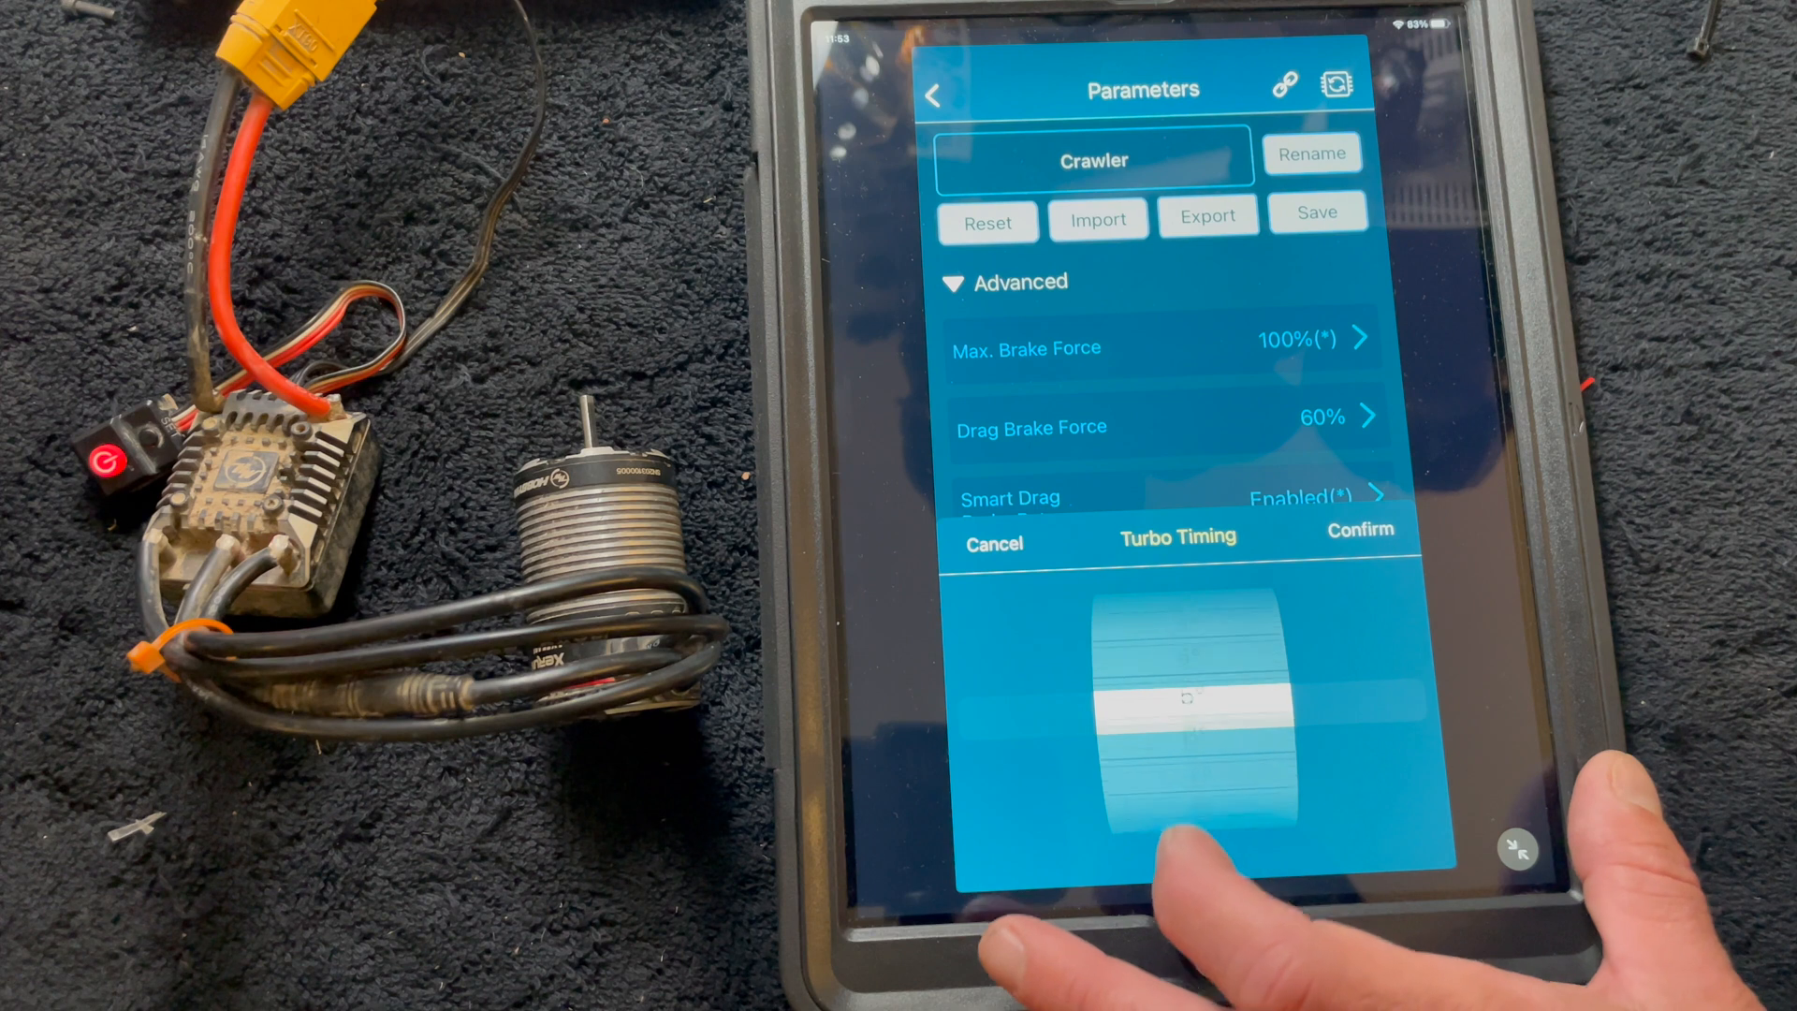
left_click(992, 542)
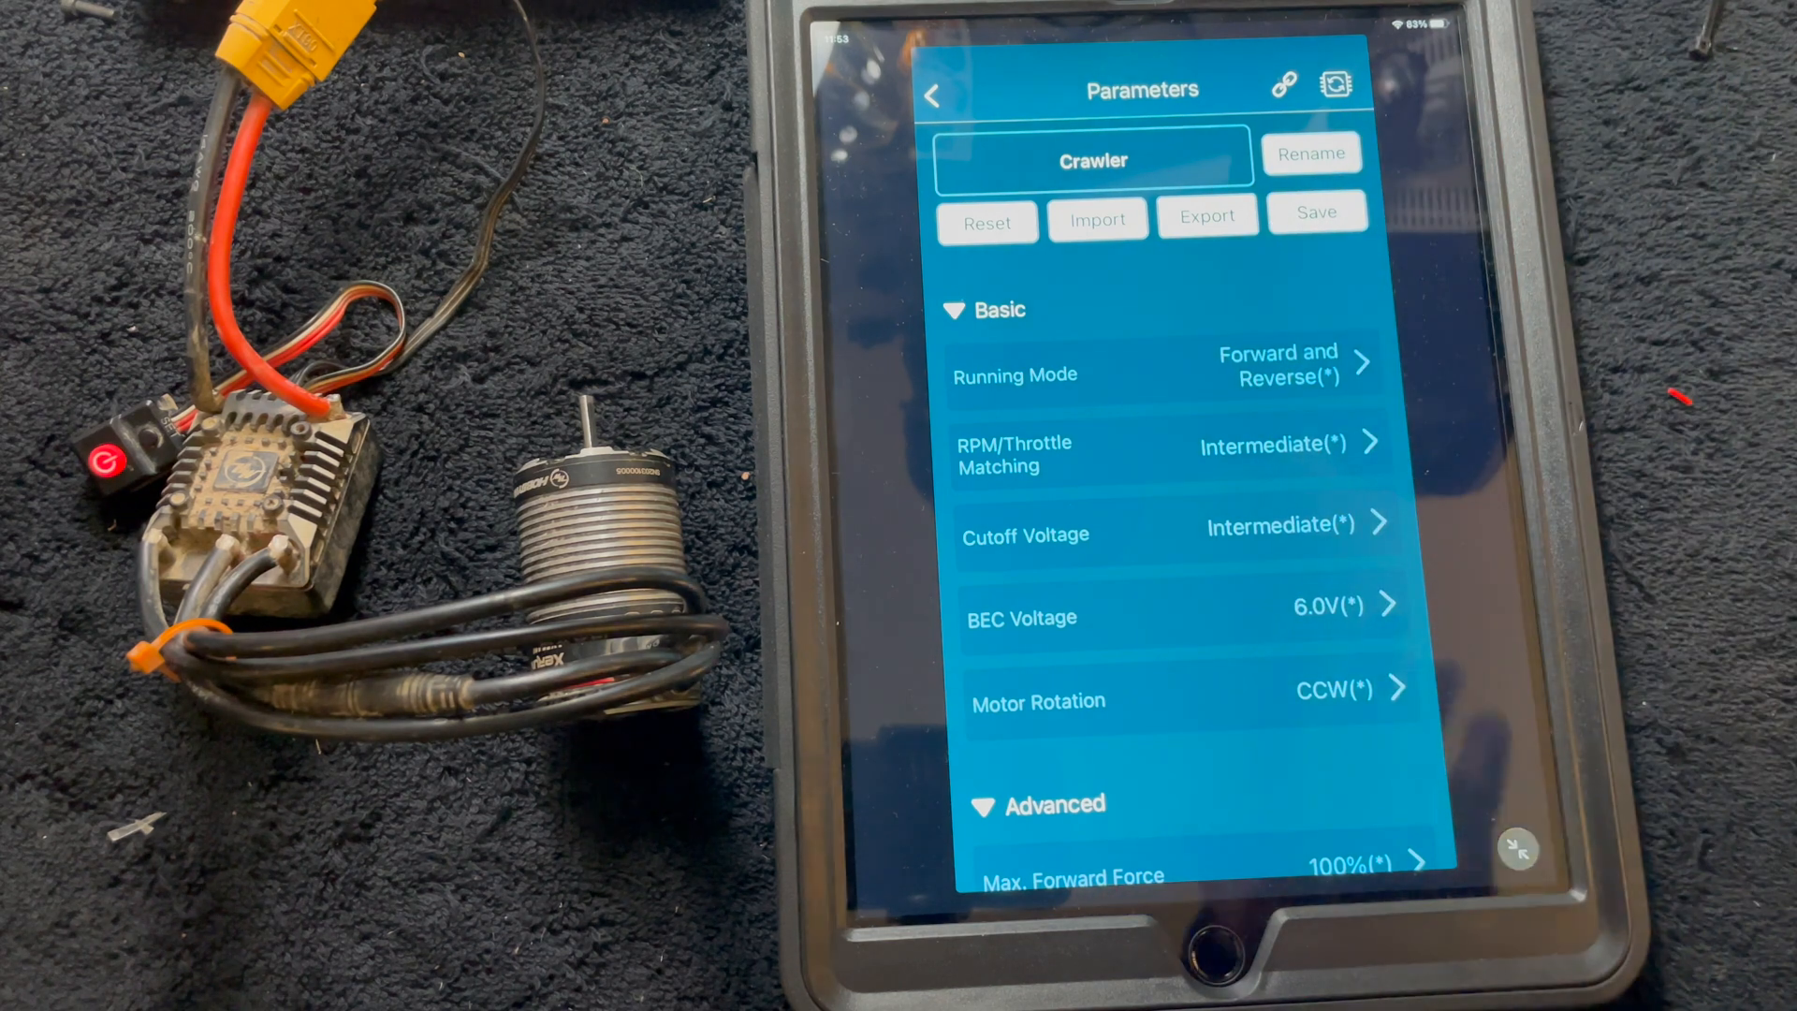
- Go back from the Parameters screen to the home screen
left_click(933, 96)
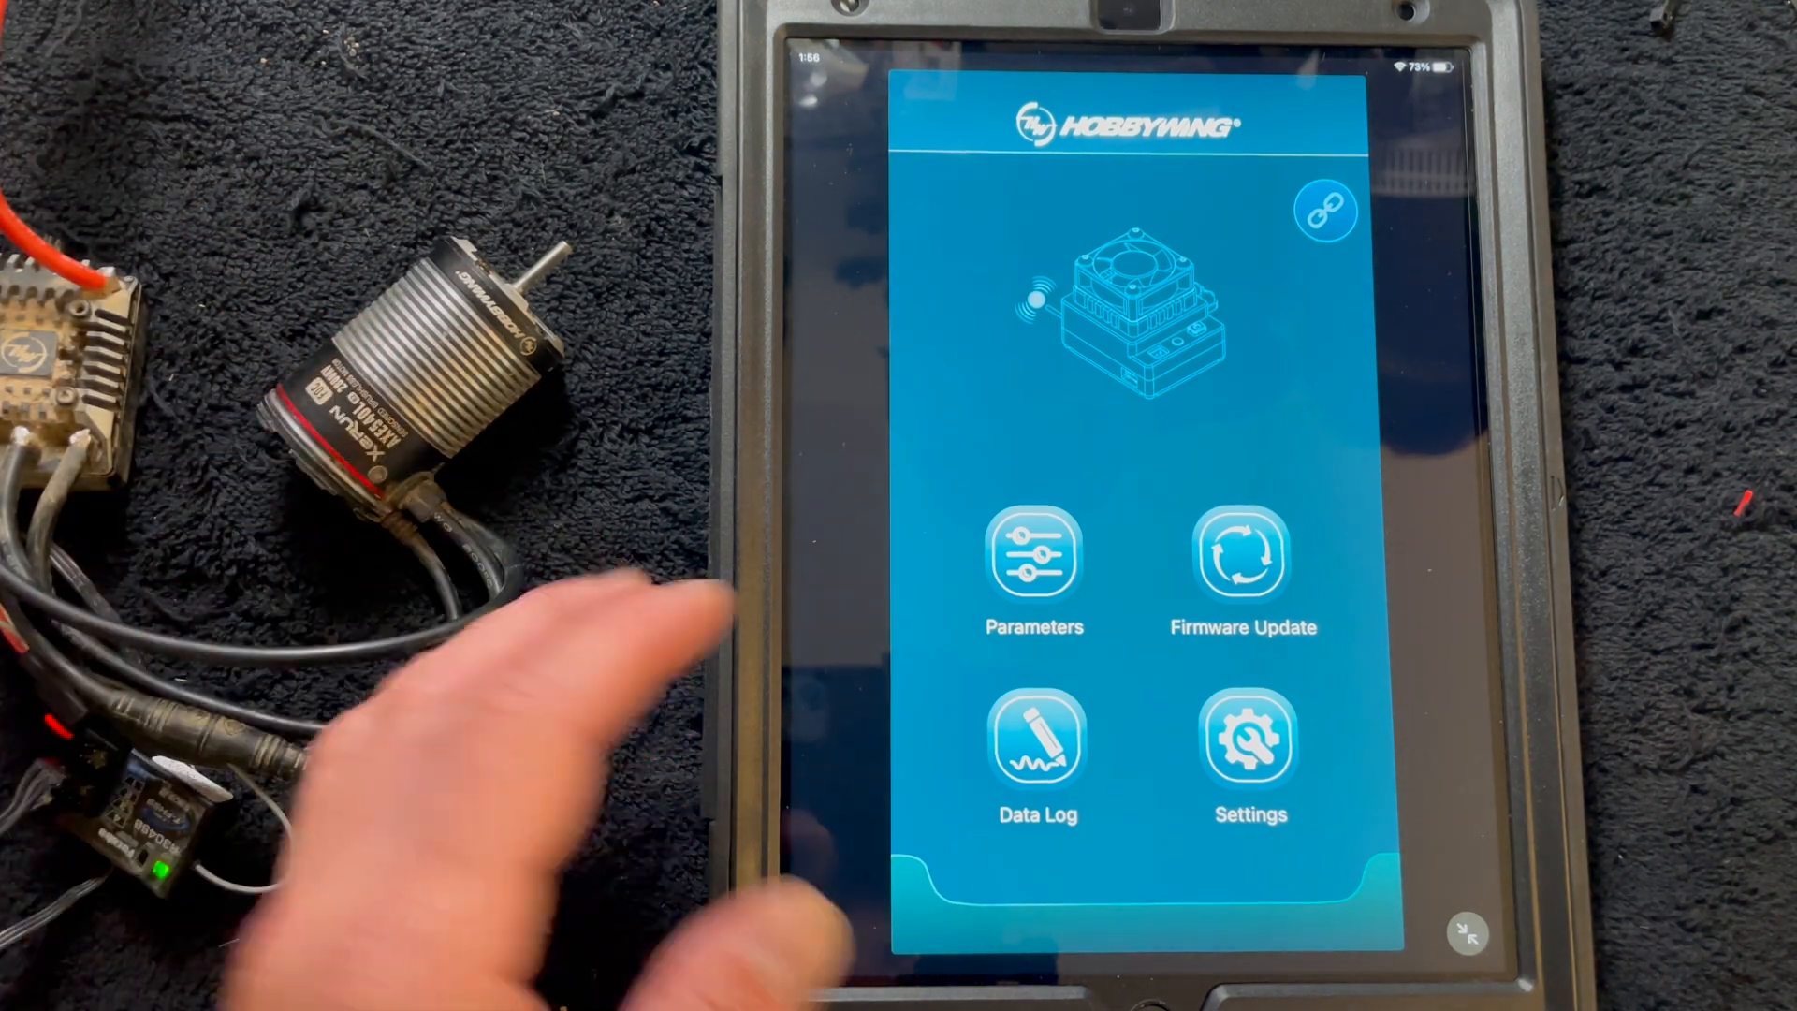
- Choose Real-time Data from the Data Log mode popup
left_click(1032, 752)
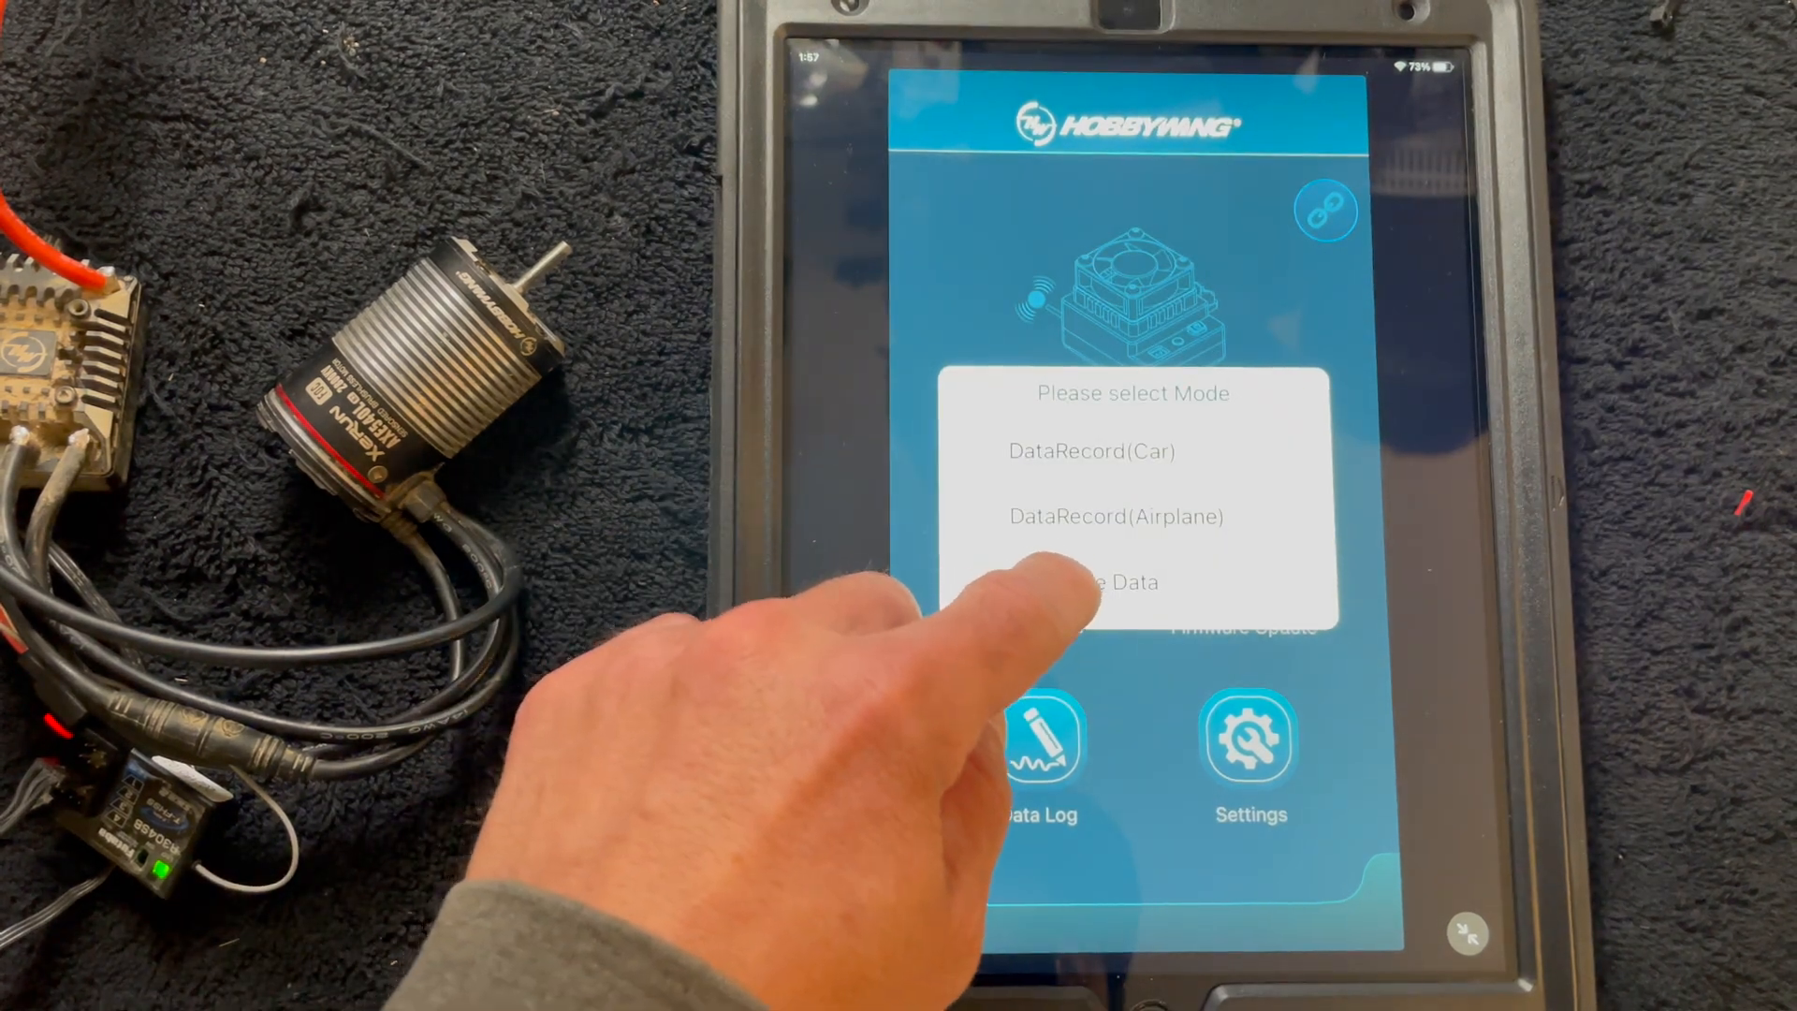
left_click(1094, 582)
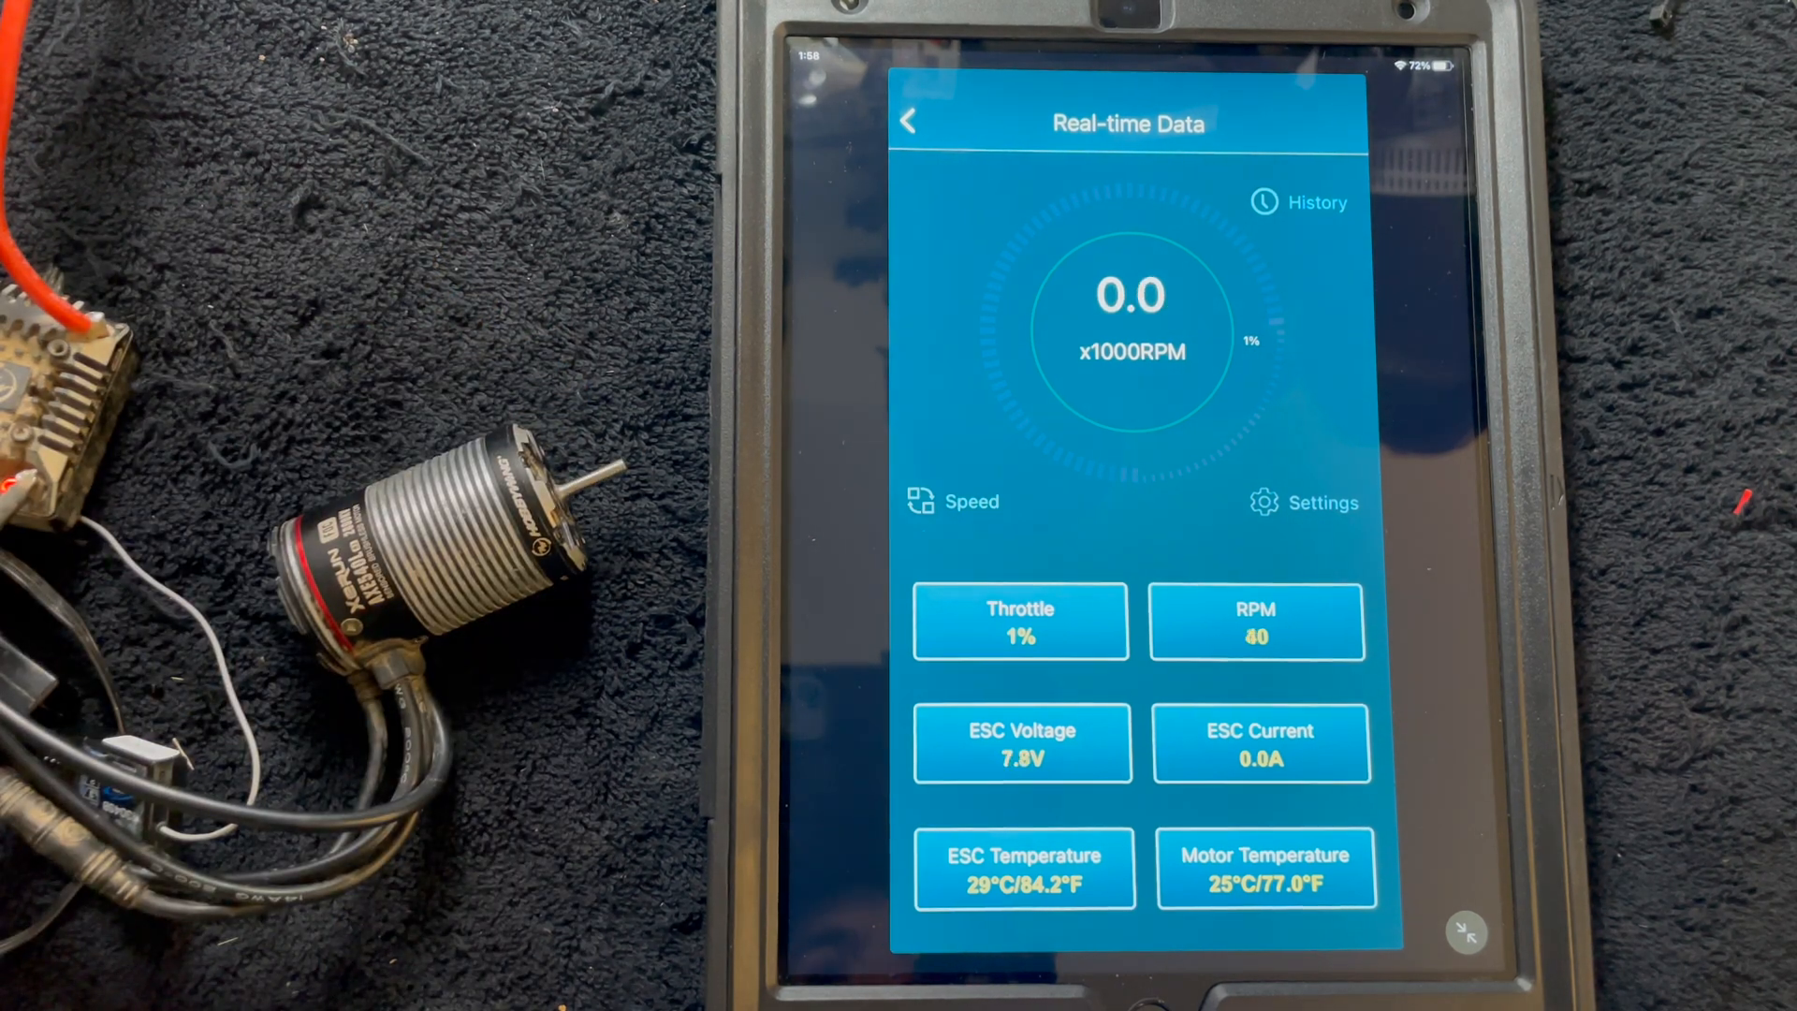
- Watch the live RPM, throttle, voltage and temperature gauges, then go back home
left_click(906, 122)
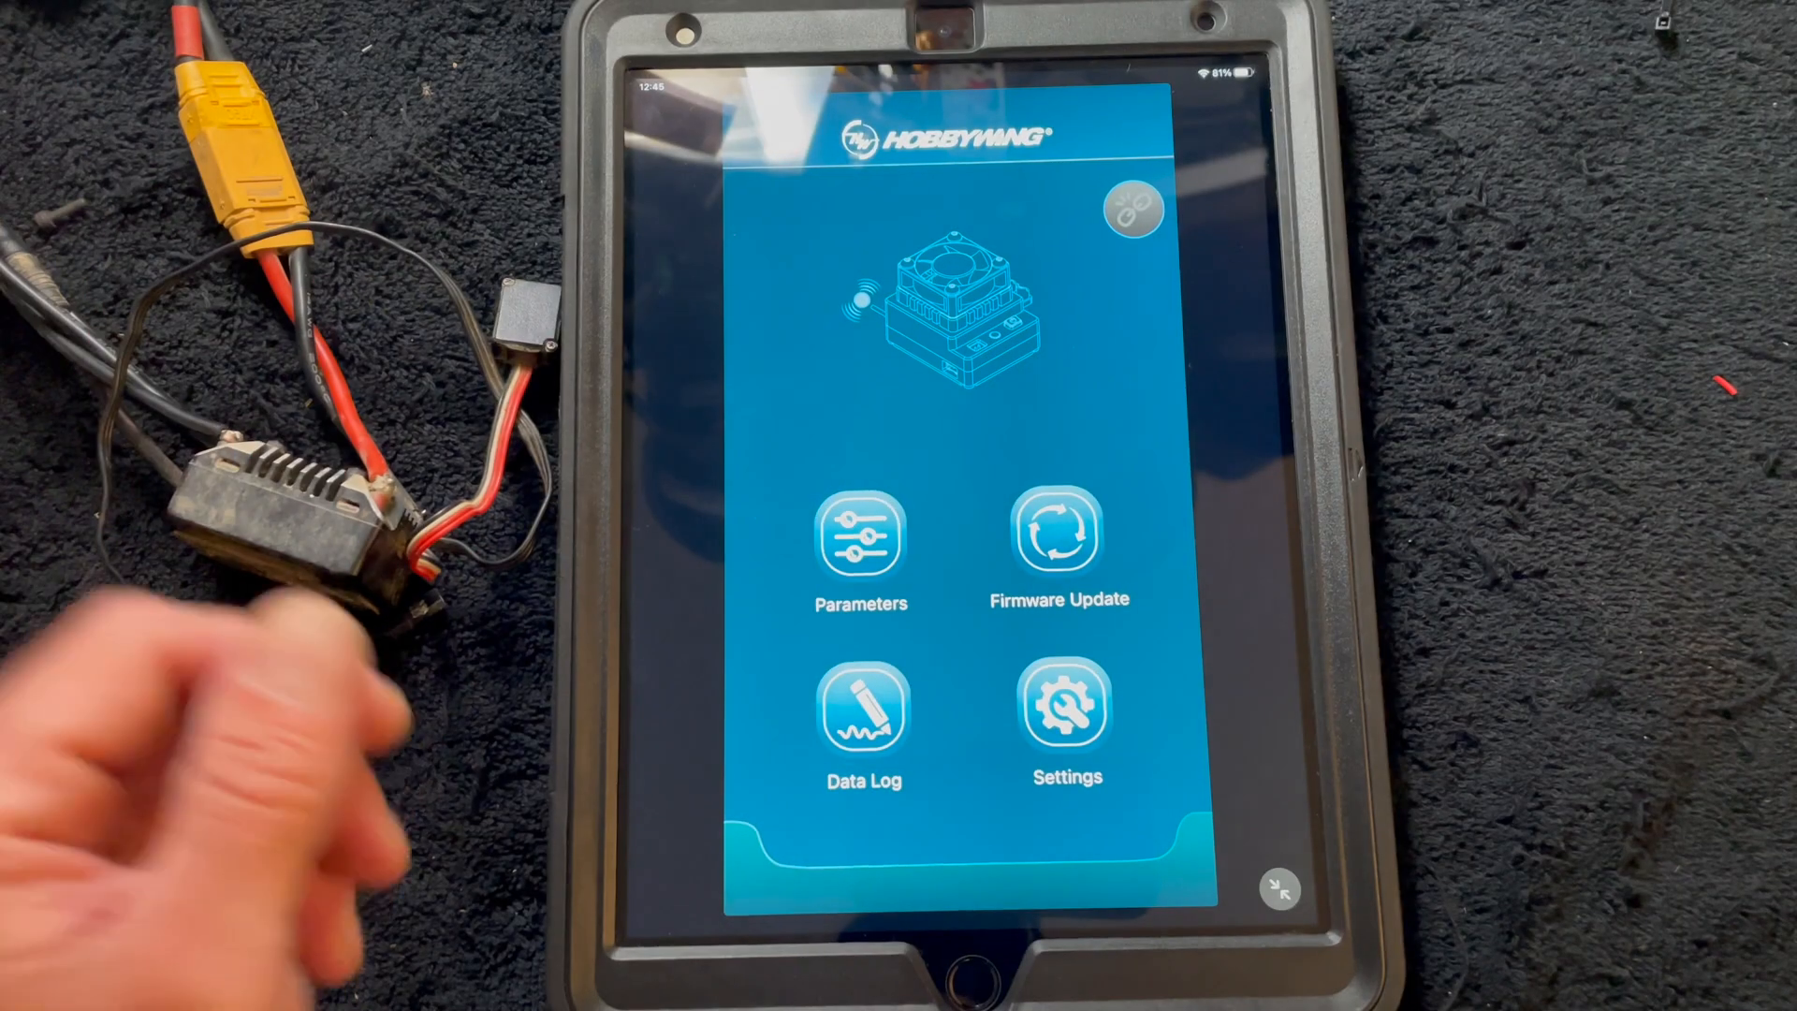